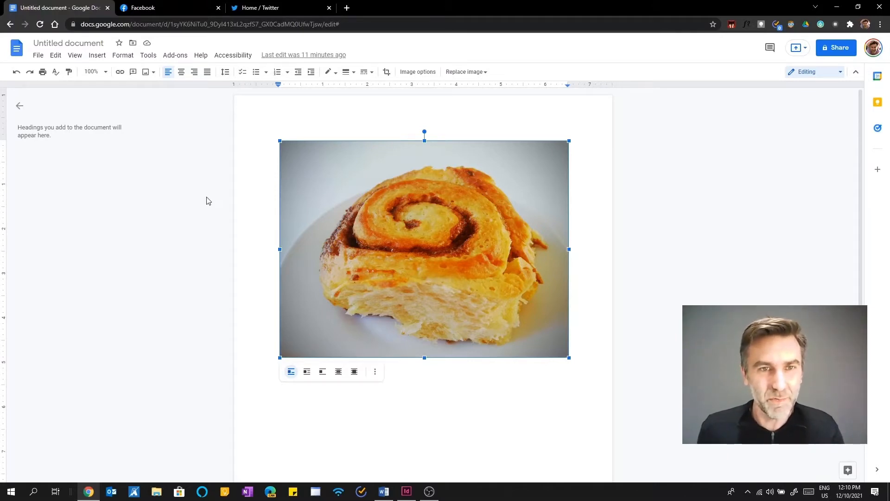
pyautogui.moveTo(233, 55)
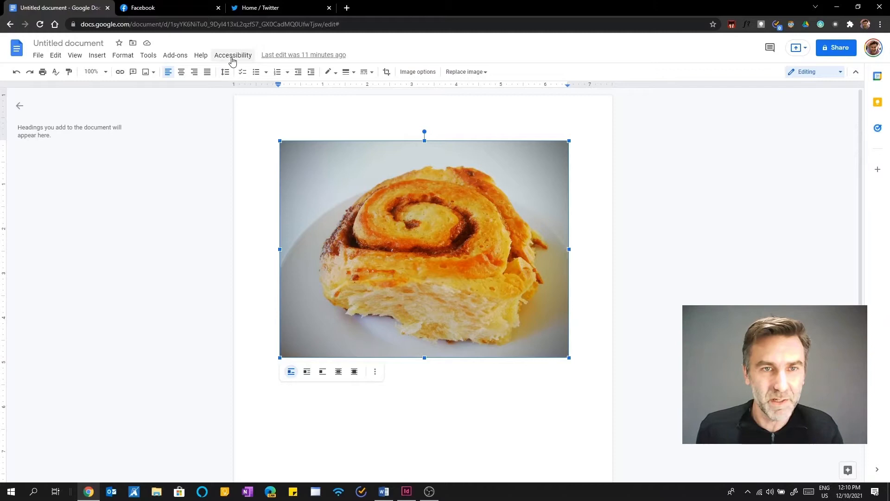
# Step: Enable screen reader support in Google Docs via Tools > Accessibility settings
pyautogui.click(200, 55)
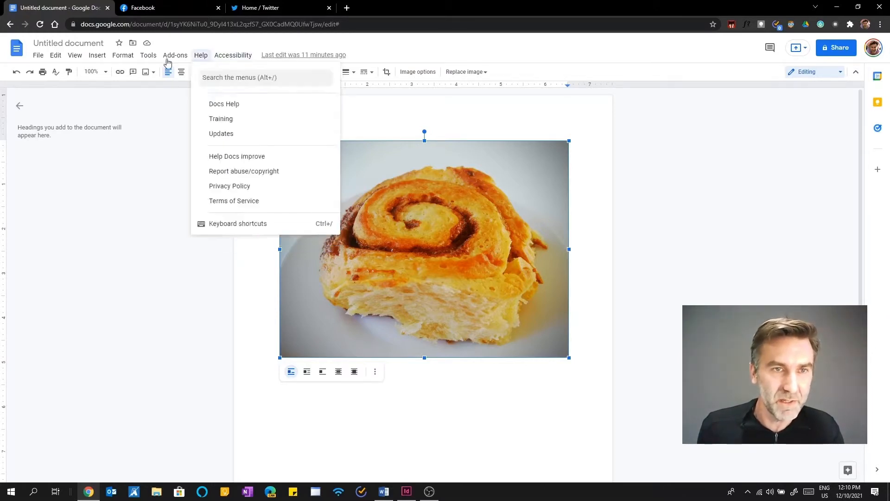
pyautogui.click(148, 55)
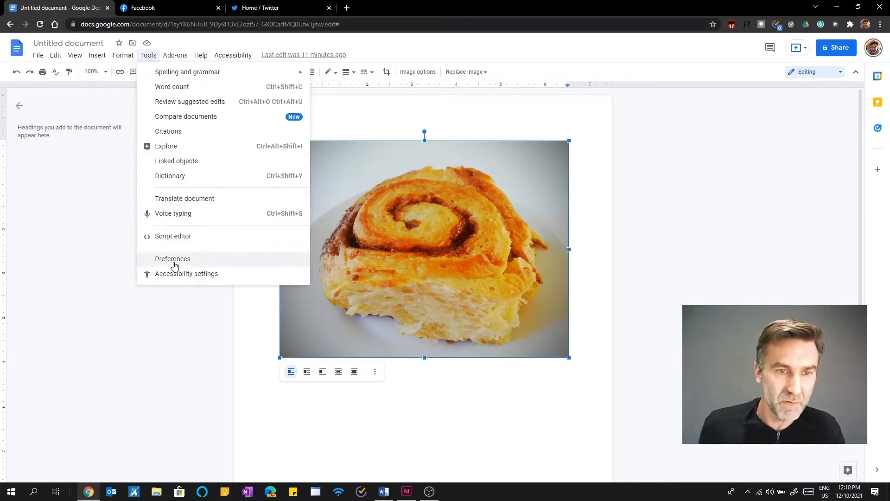
pyautogui.click(186, 273)
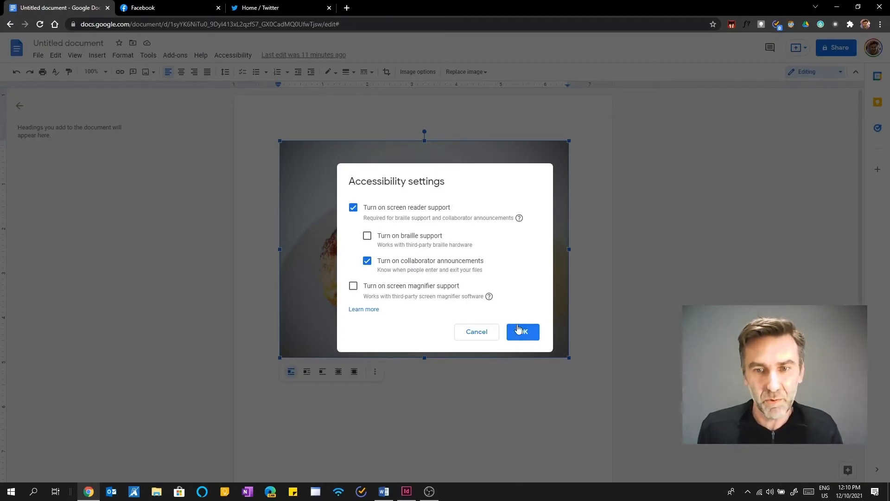
pyautogui.click(521, 332)
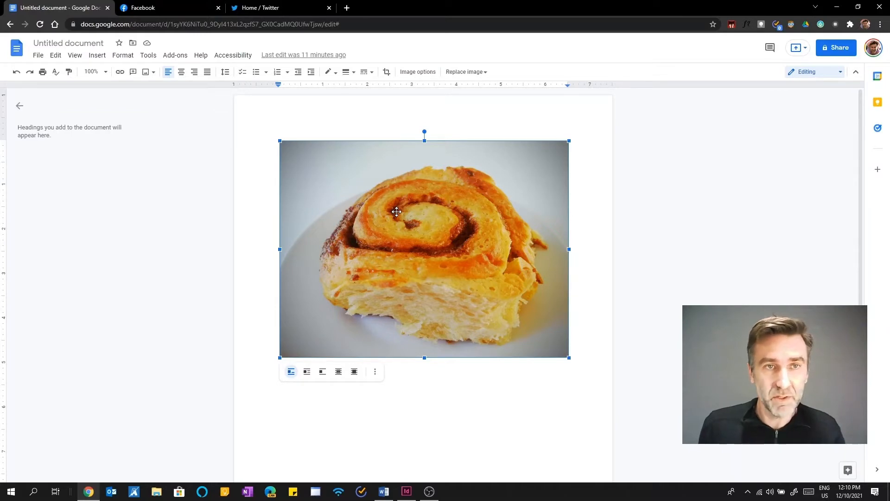
# Step: Give the photo alt text titled 'Cinnamon Roll', described 'Close up of a cinnamon roll'
pyautogui.rightClick(396, 212)
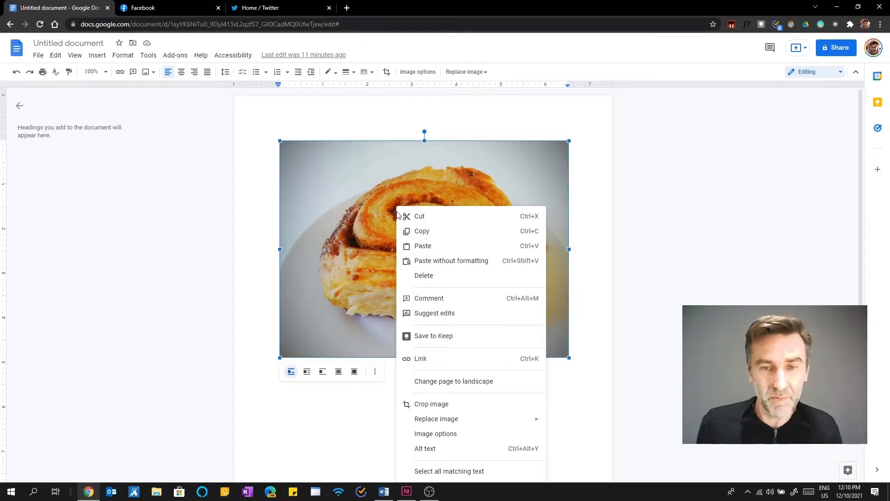
pyautogui.moveTo(369, 311)
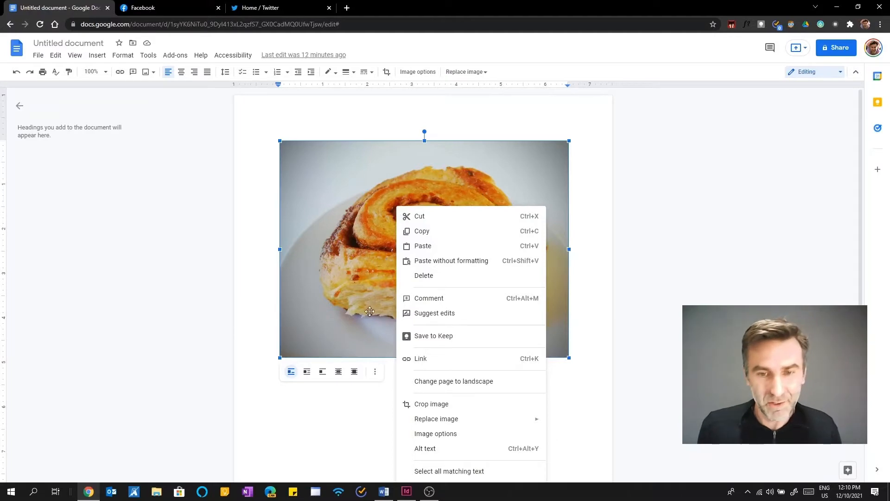
pyautogui.moveTo(424, 449)
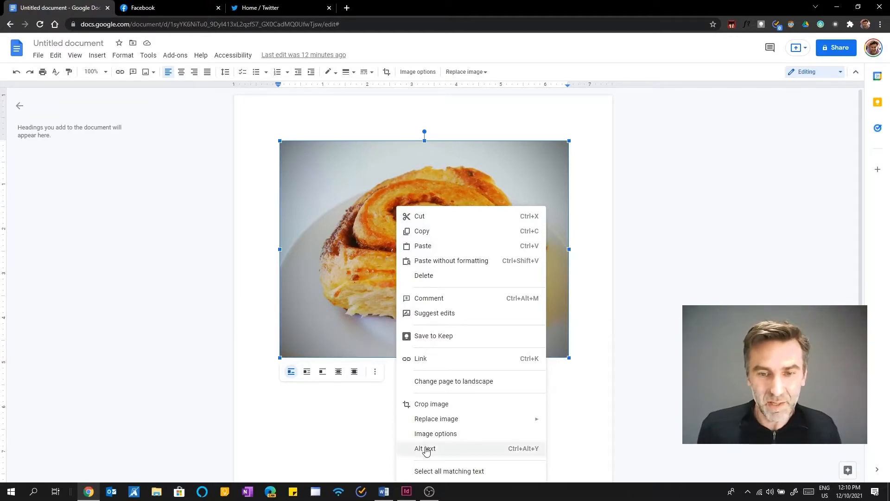
pyautogui.click(425, 448)
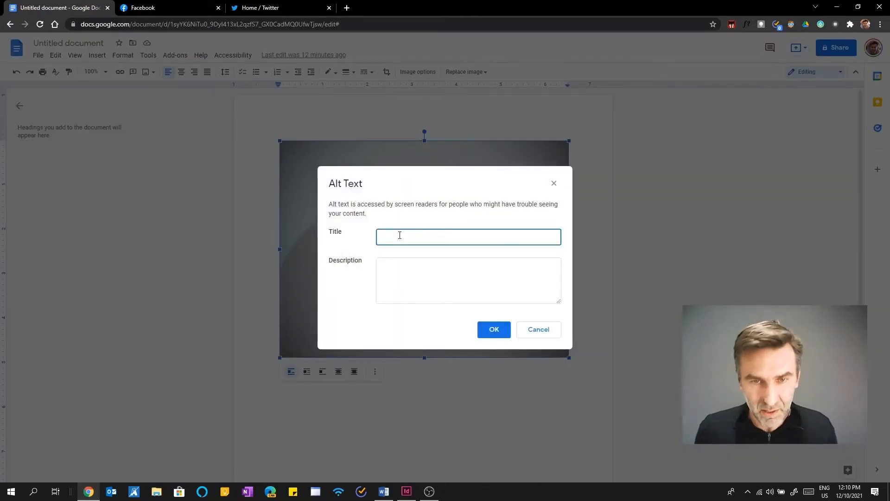
pyautogui.write('Cinnamon Roll')
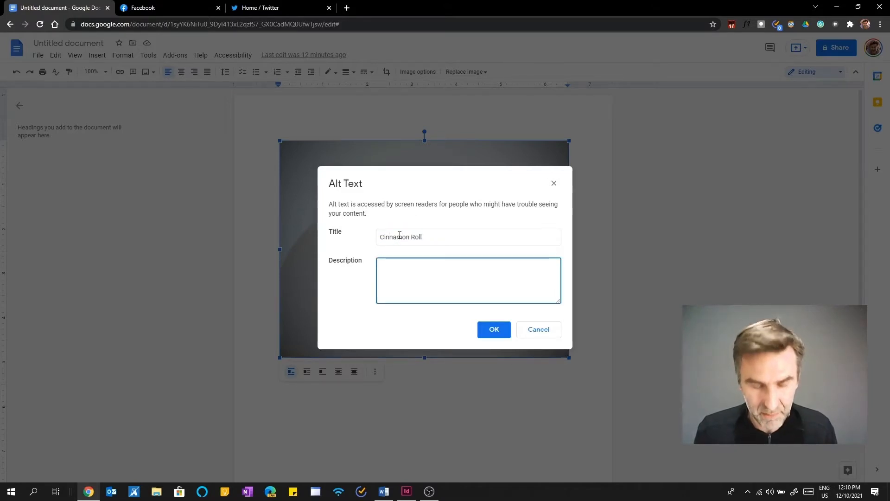
pyautogui.write('Close up of a cinn')
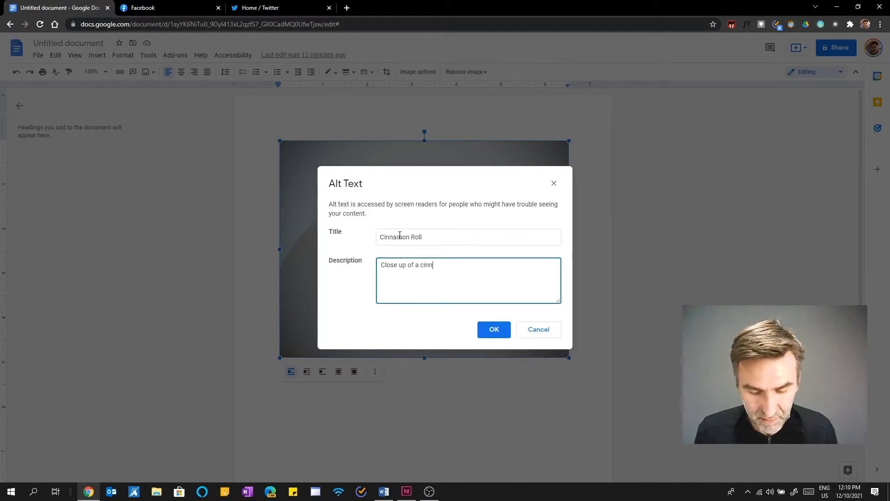
pyautogui.write('amon roll')
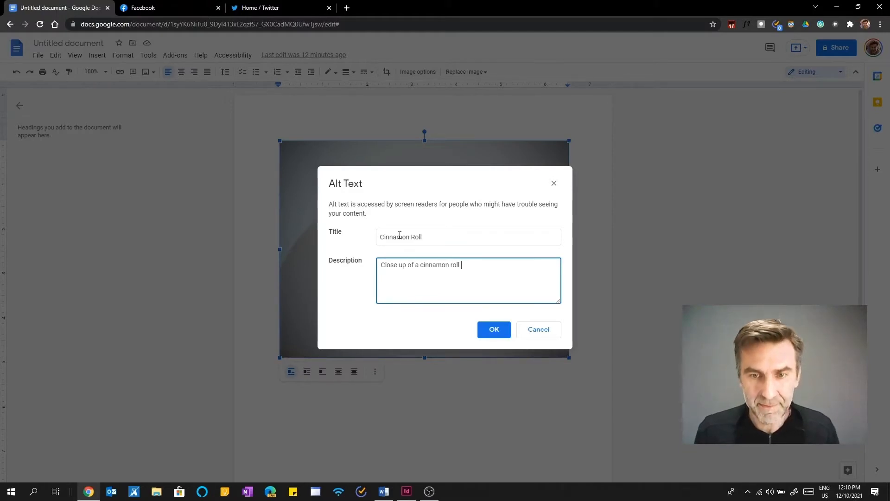
pyautogui.click(493, 329)
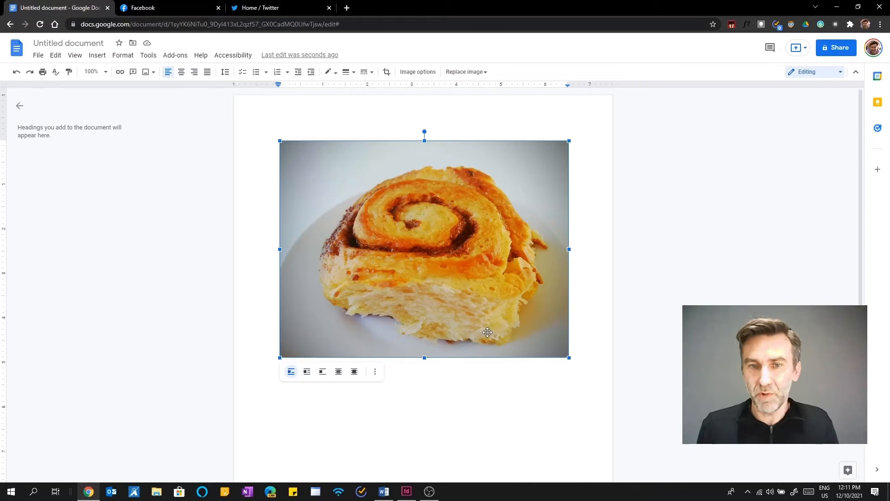
pyautogui.moveTo(413, 306)
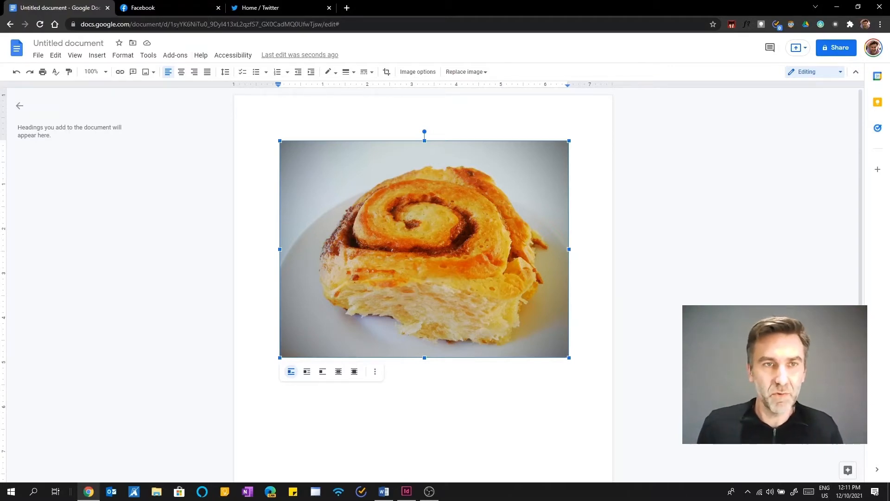
# Step: Switch to the Facebook tab showing the Create post dialog with the photo
pyautogui.click(167, 8)
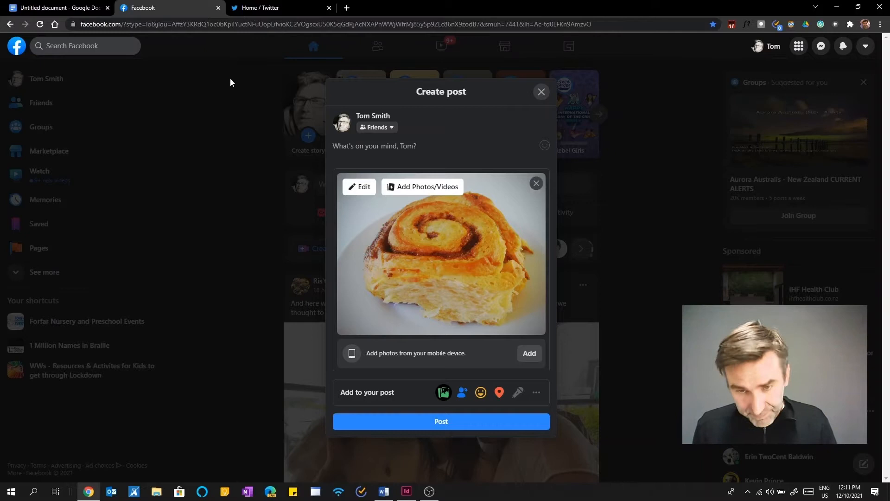
pyautogui.moveTo(264, 133)
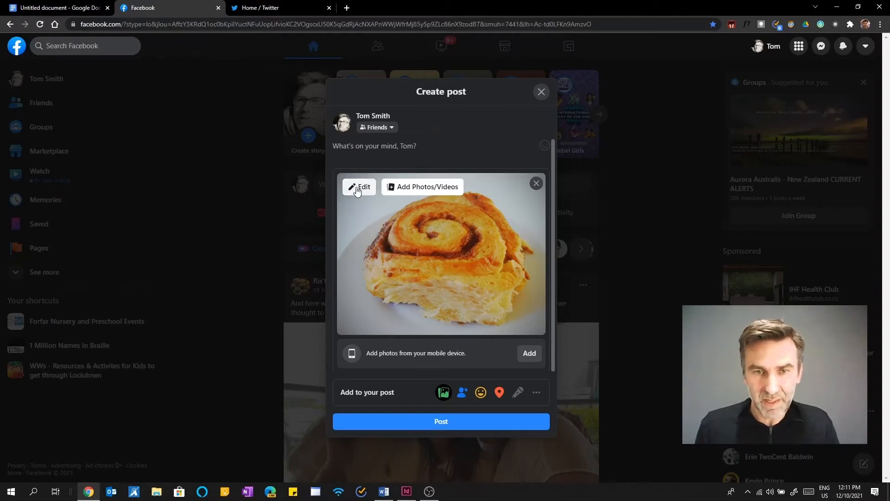
# Step: Save custom alt text 'Tom's cinnamon roll' for the photo, replacing the generated text
pyautogui.click(358, 187)
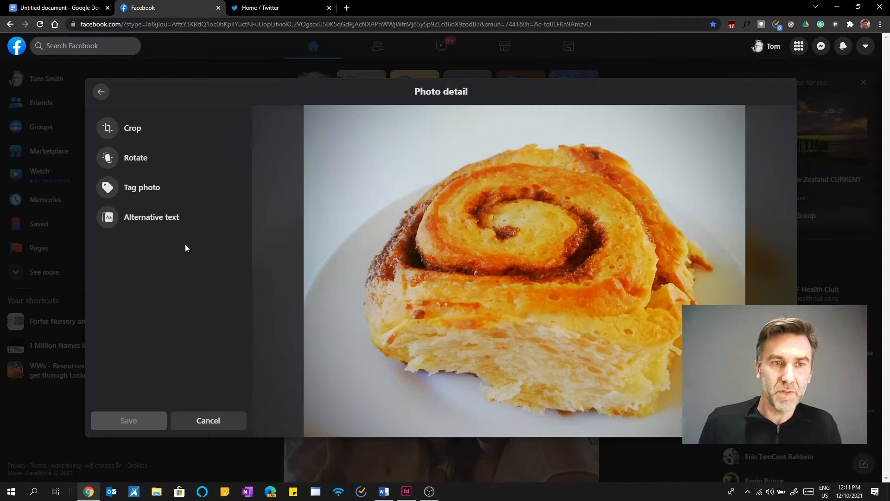
pyautogui.click(152, 217)
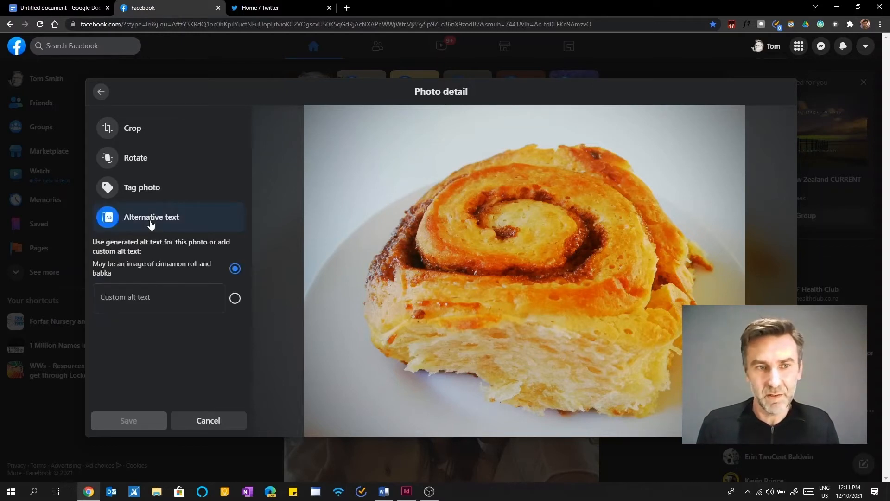
pyautogui.moveTo(135, 275)
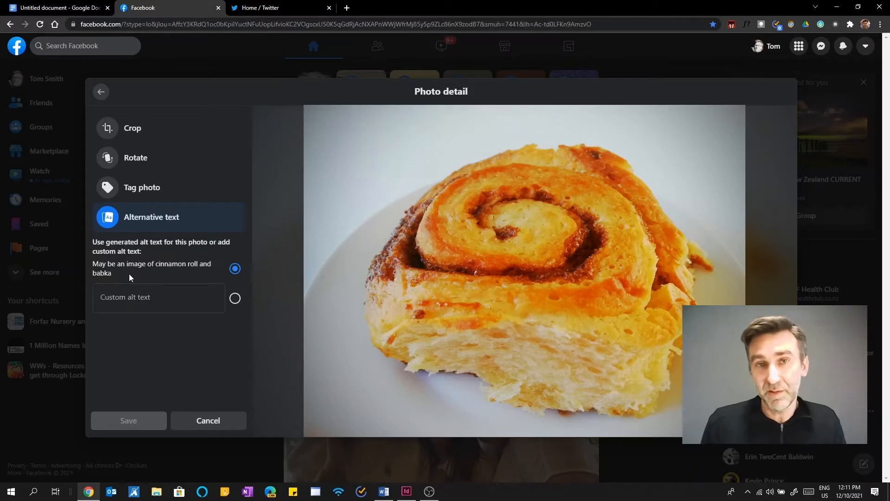
pyautogui.click(159, 298)
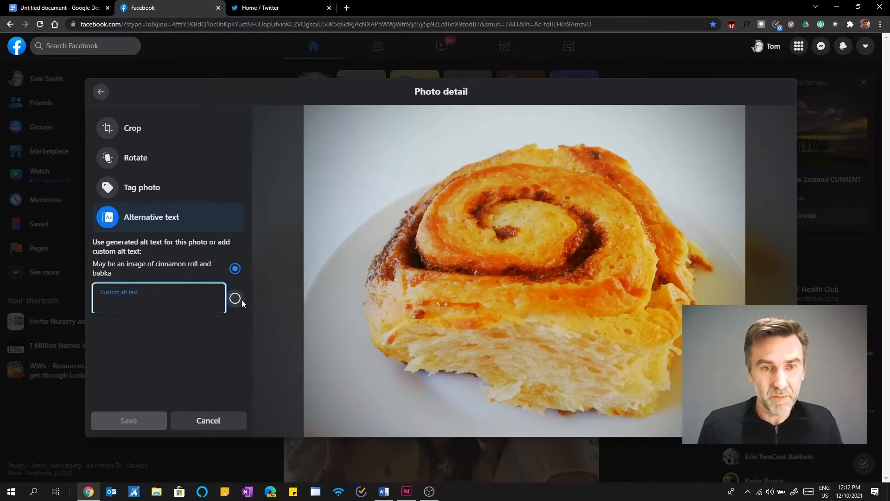
pyautogui.click(235, 298)
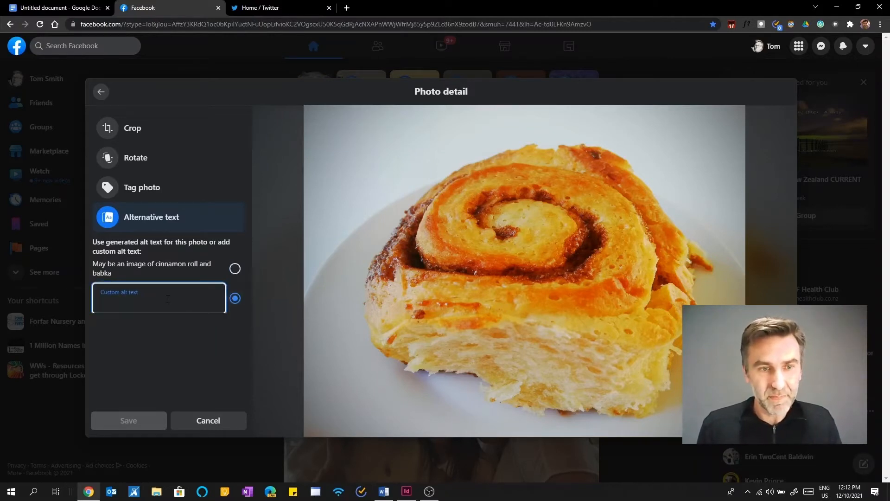
pyautogui.write('Ci')
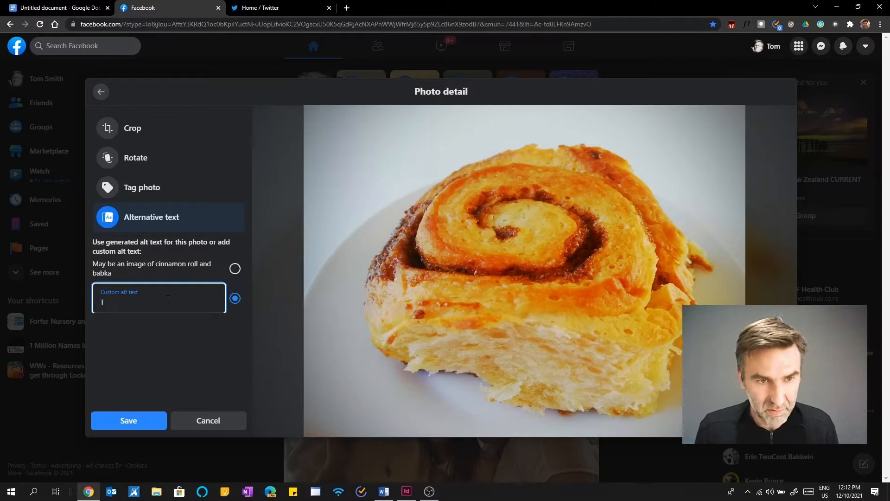
pyautogui.write("om's")
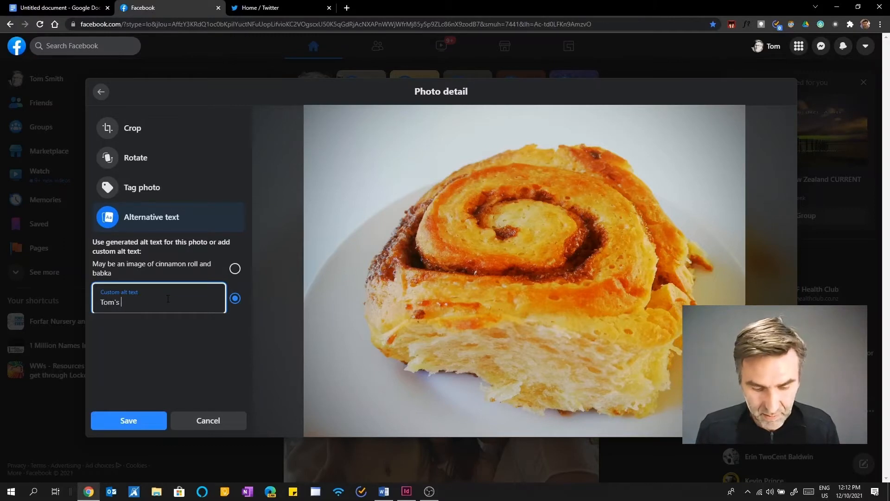
pyautogui.write('cinnomin')
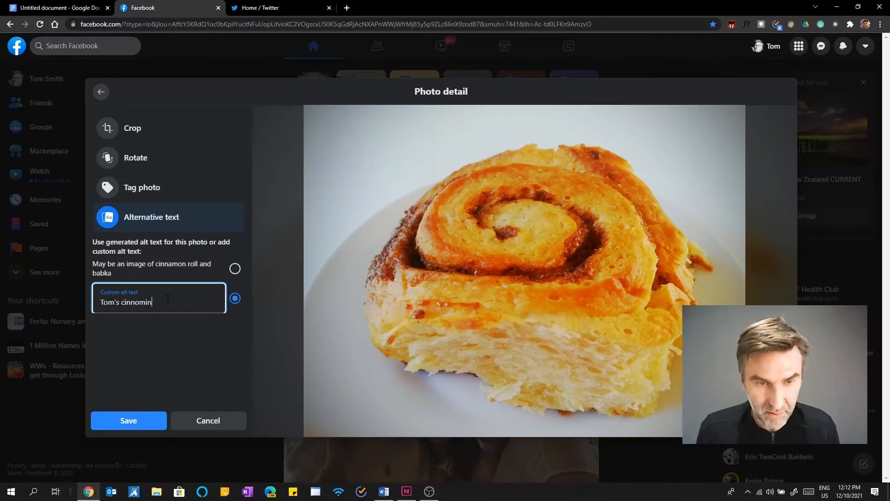
pyautogui.press('Backspace')
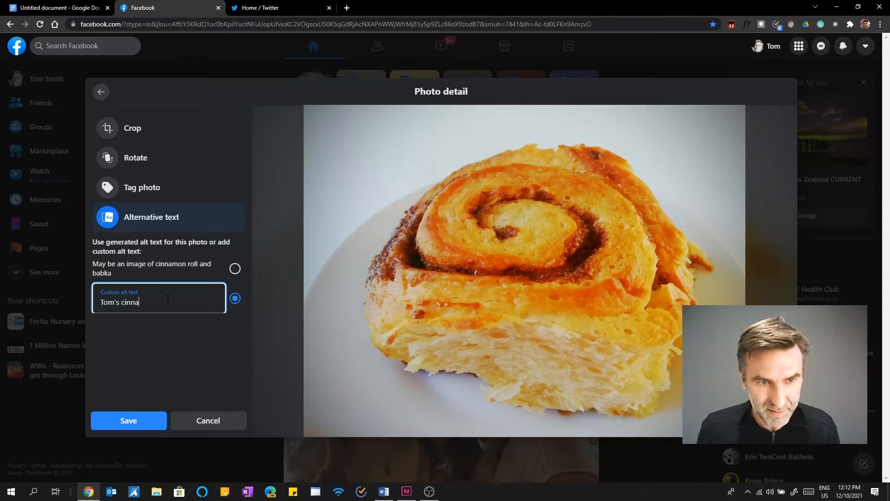
pyautogui.write('mon rol')
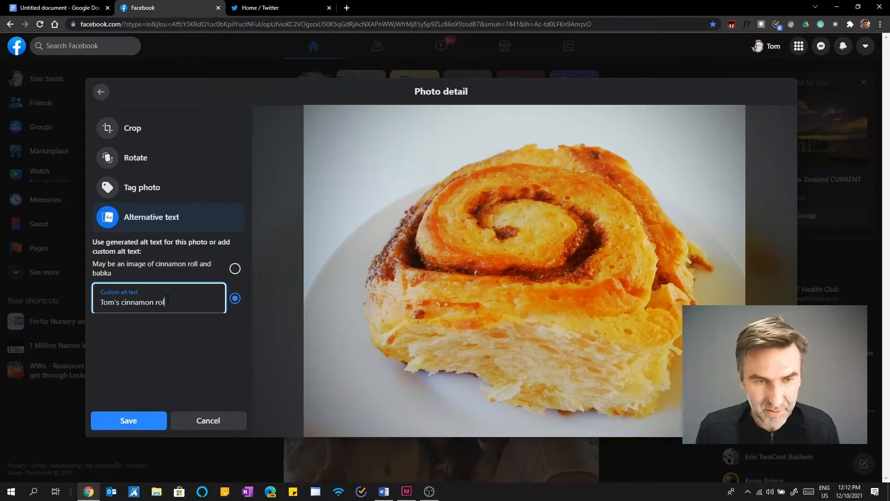
pyautogui.write('l')
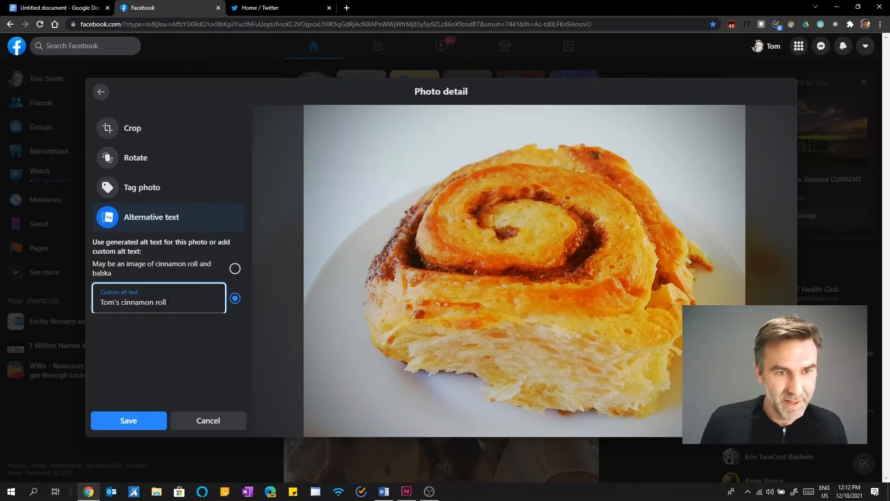
pyautogui.click(128, 421)
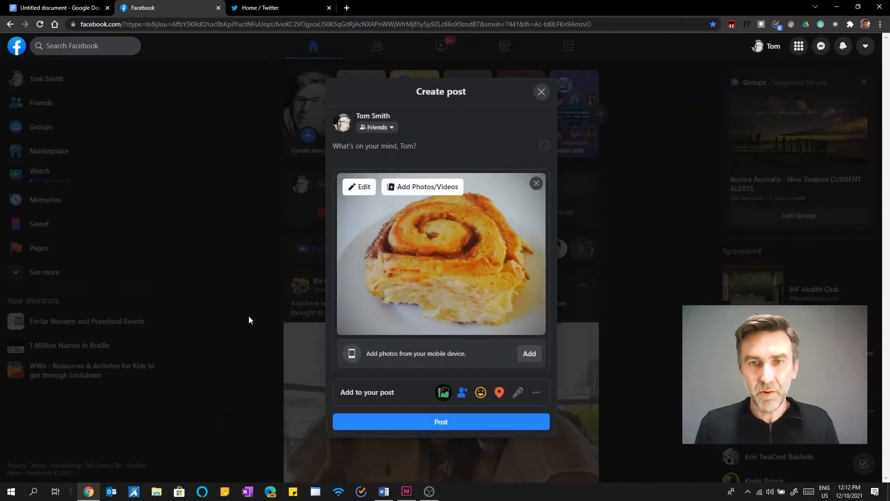
pyautogui.moveTo(292, 184)
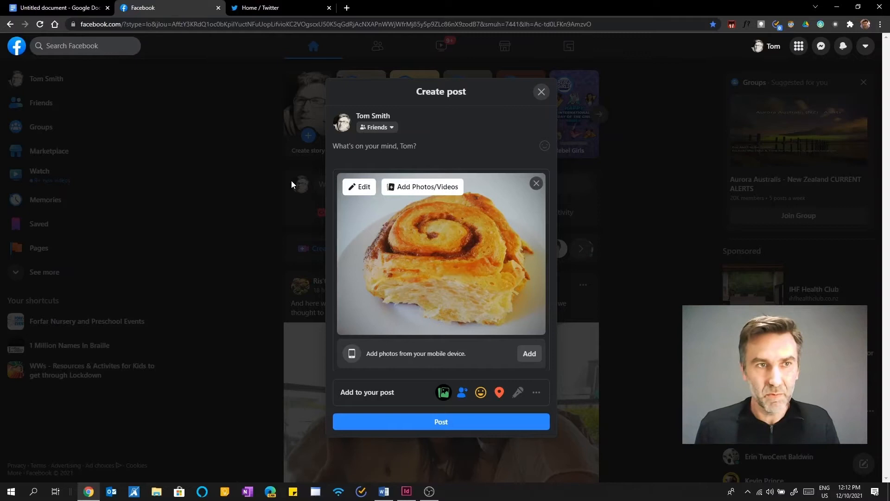
# Step: Switch to Twitter and type 'Cinnamon Roll' in the photo's ALT description field
pyautogui.click(278, 8)
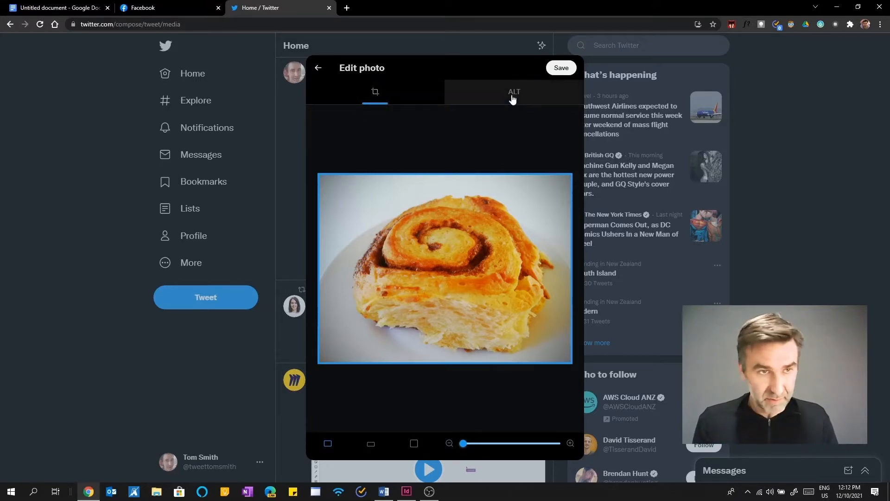
pyautogui.click(513, 92)
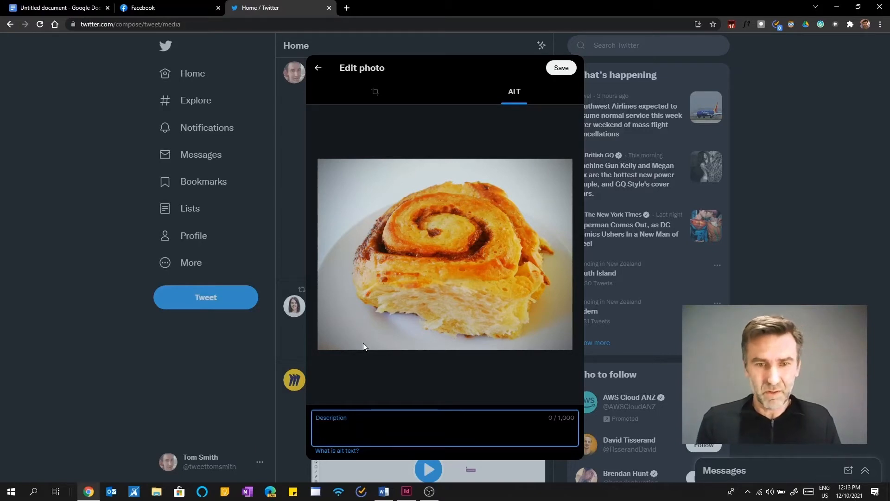
pyautogui.write('Cinn')
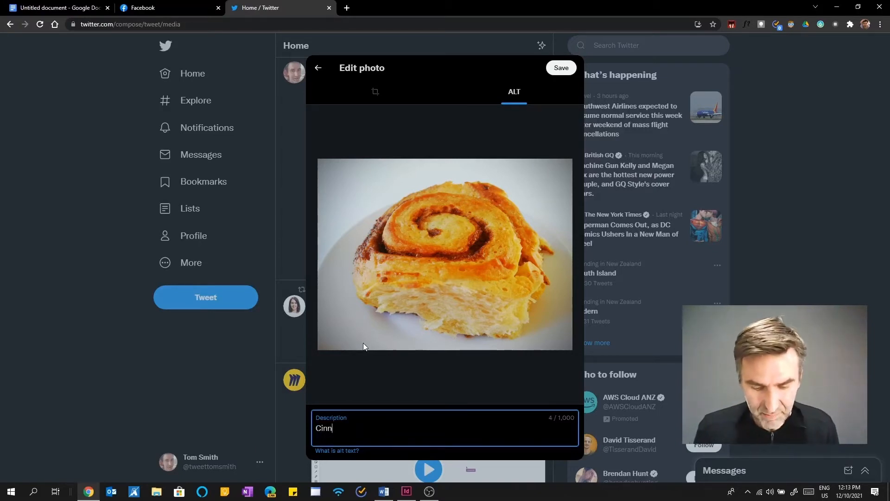
pyautogui.write('amon Ro')
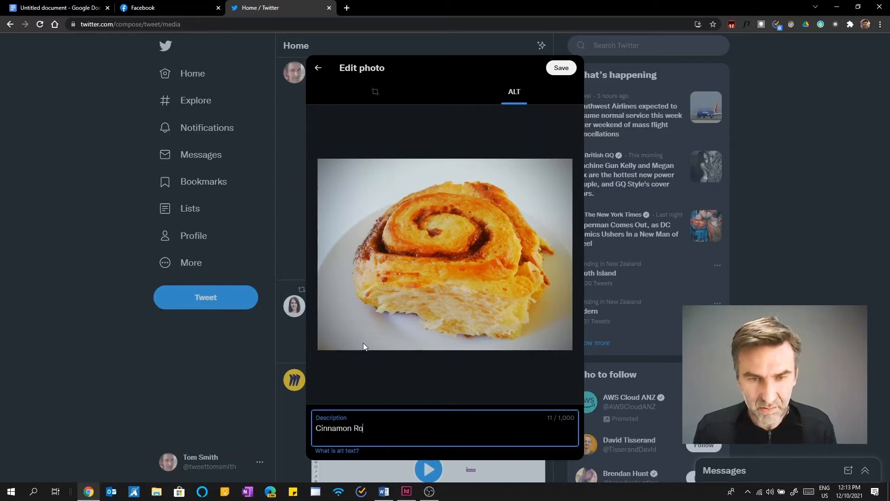
pyautogui.write('ll')
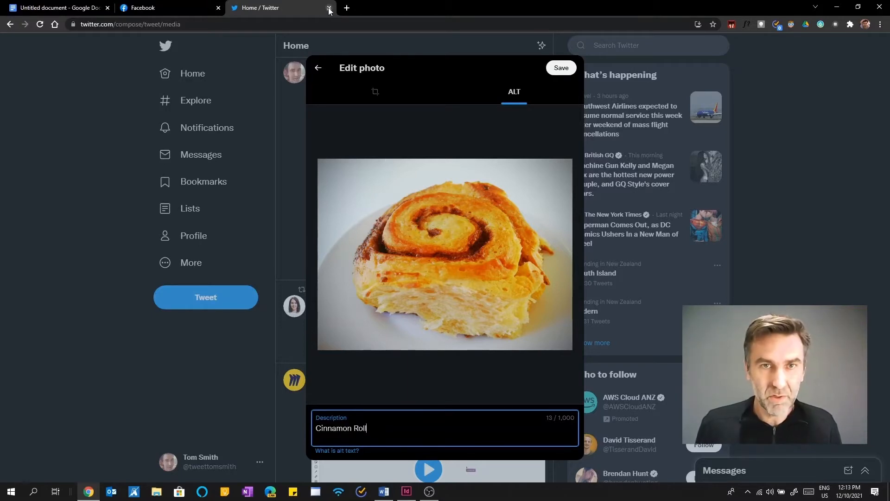
# Step: Close the Twitter browser tab
pyautogui.click(329, 7)
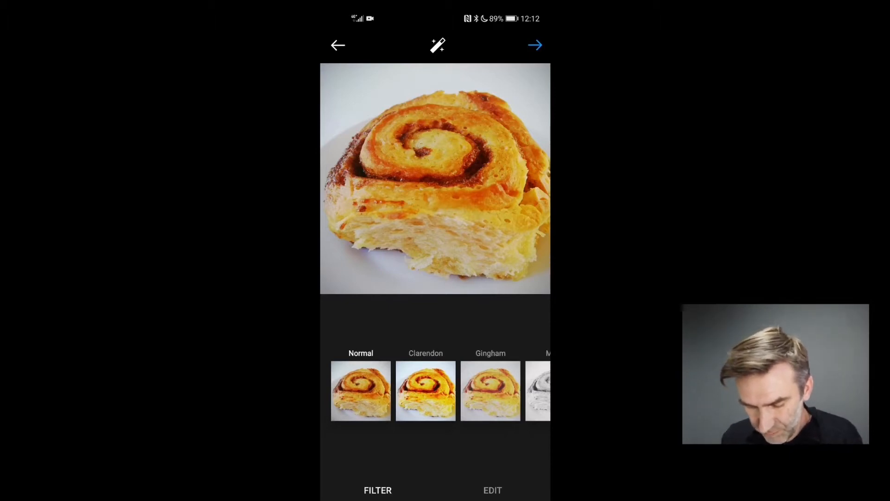
# Step: View the photo's edit adjustments, then advance to the New Post details screen
pyautogui.click(493, 491)
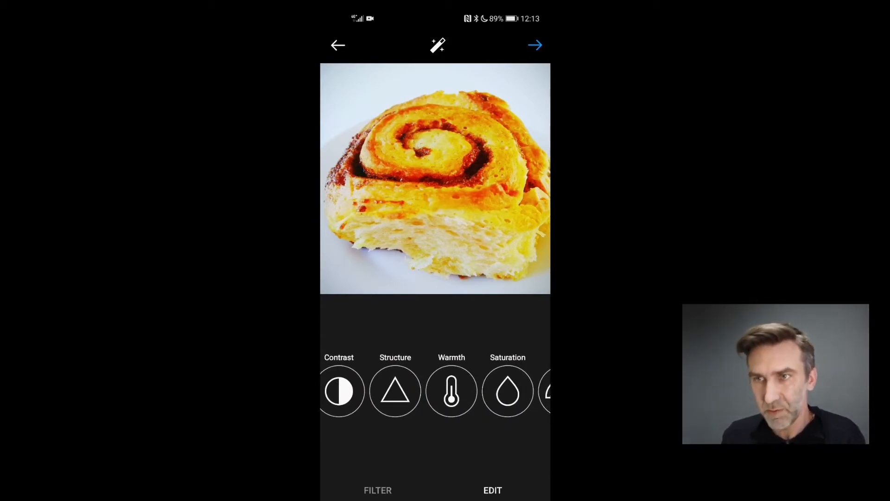
pyautogui.click(535, 46)
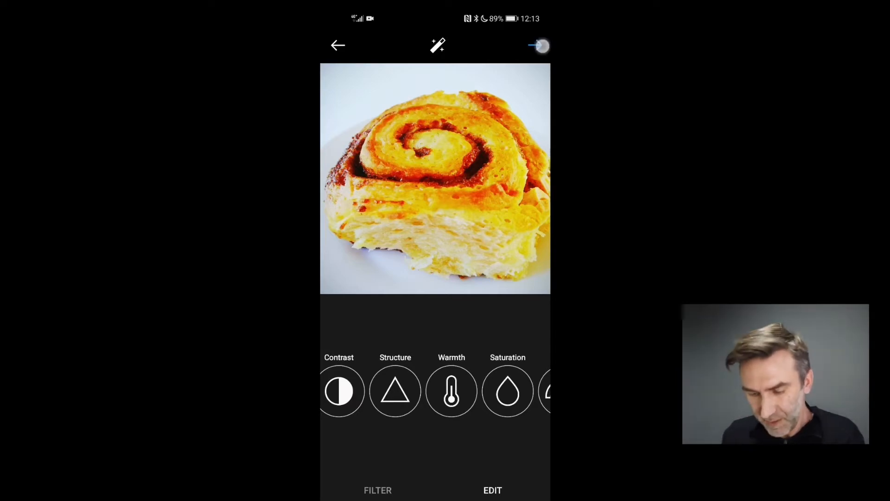
pyautogui.click(534, 45)
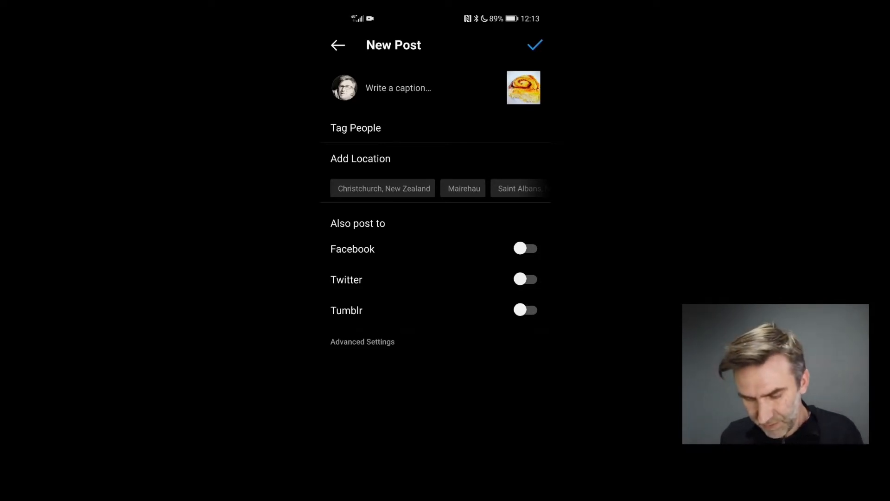
# Step: Enter 'Cinnamon' as the photo's alt text under Advanced Settings > Write Alt Text
pyautogui.click(362, 341)
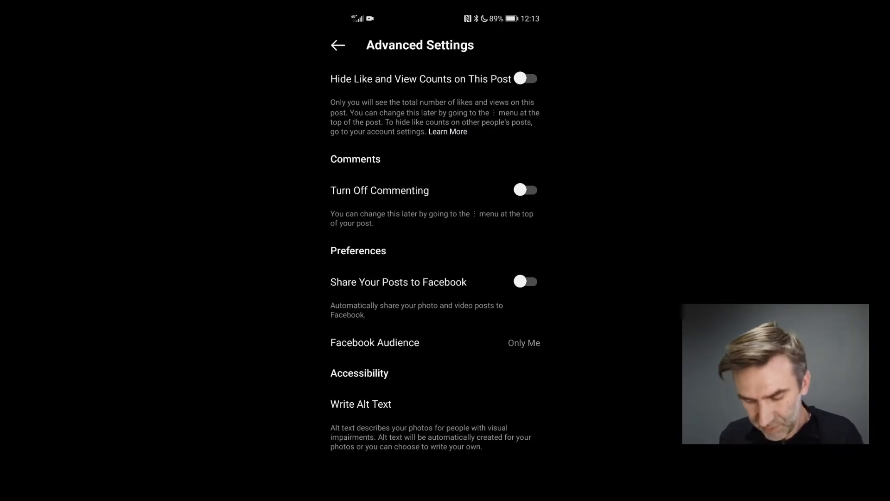
pyautogui.click(361, 404)
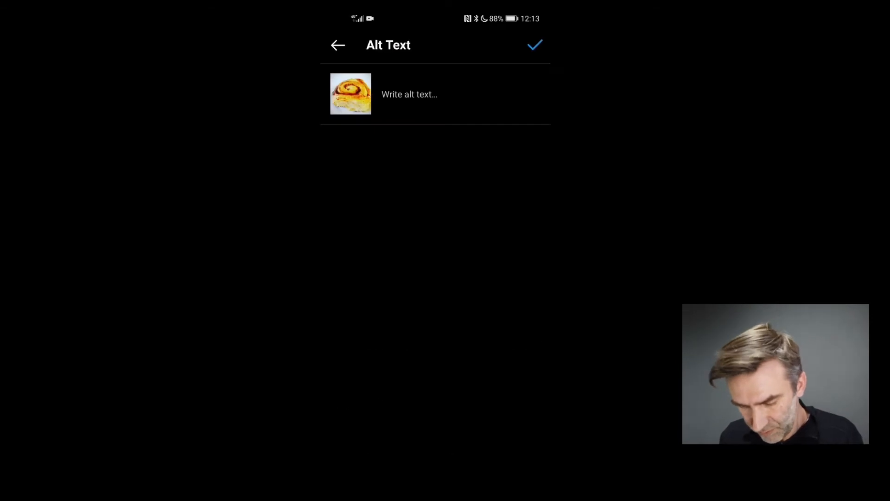
pyautogui.click(410, 94)
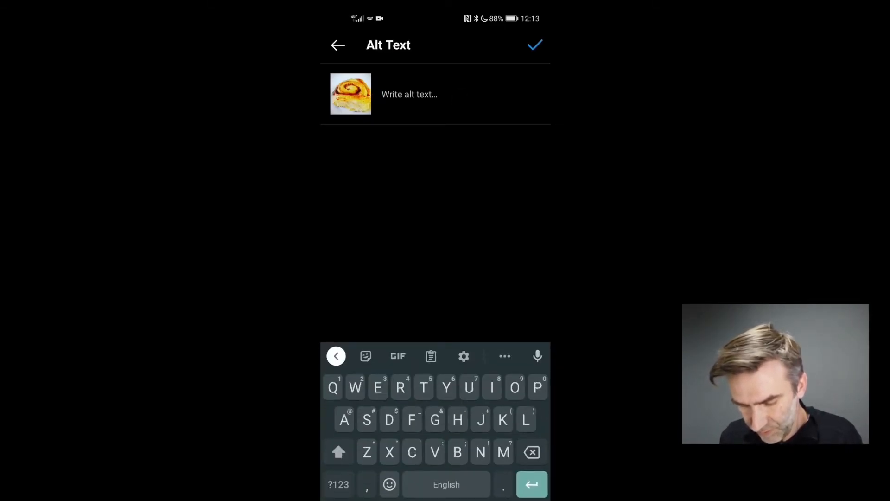
pyautogui.write('Cinnamon')
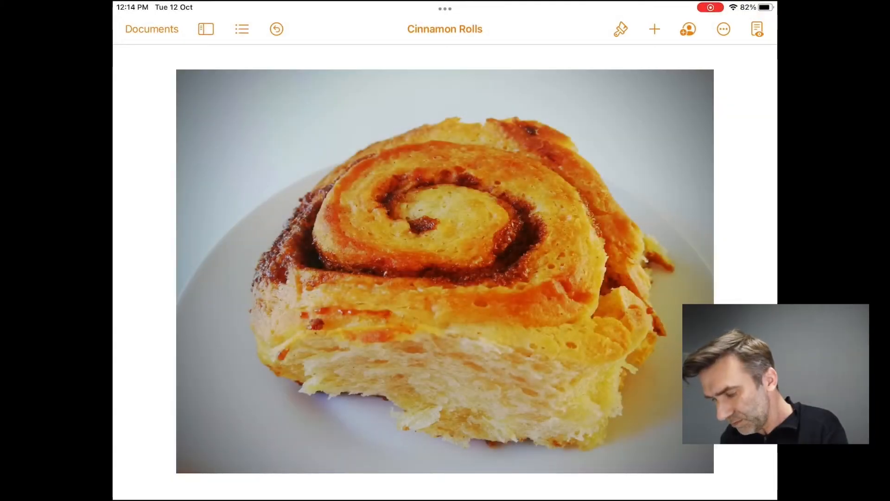
# Step: Select the photo and switch on both Title and Caption in its Format settings
pyautogui.click(620, 29)
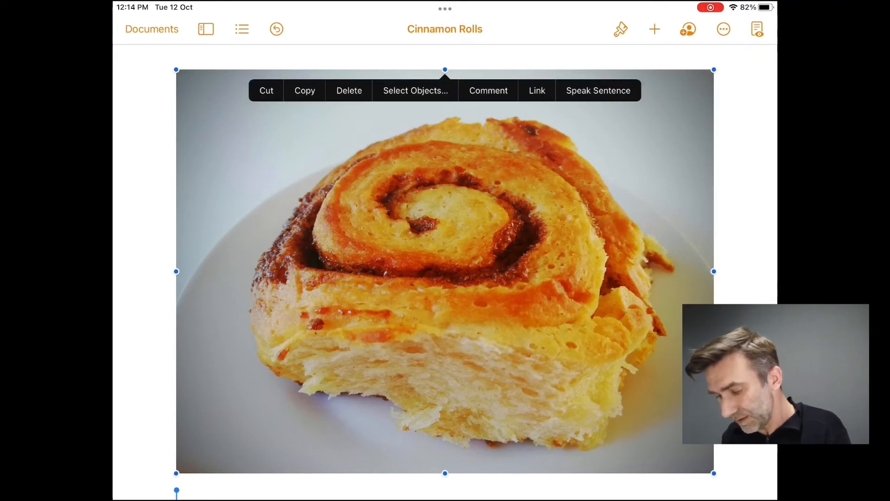
pyautogui.click(620, 29)
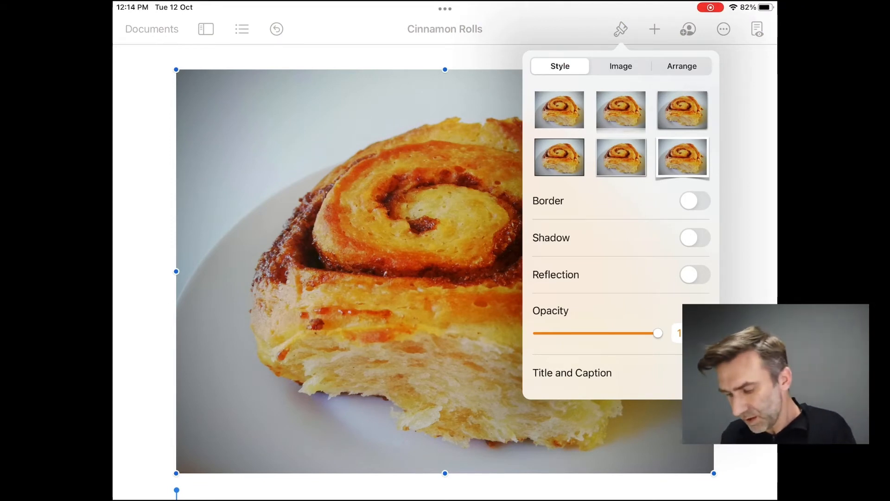
pyautogui.click(572, 372)
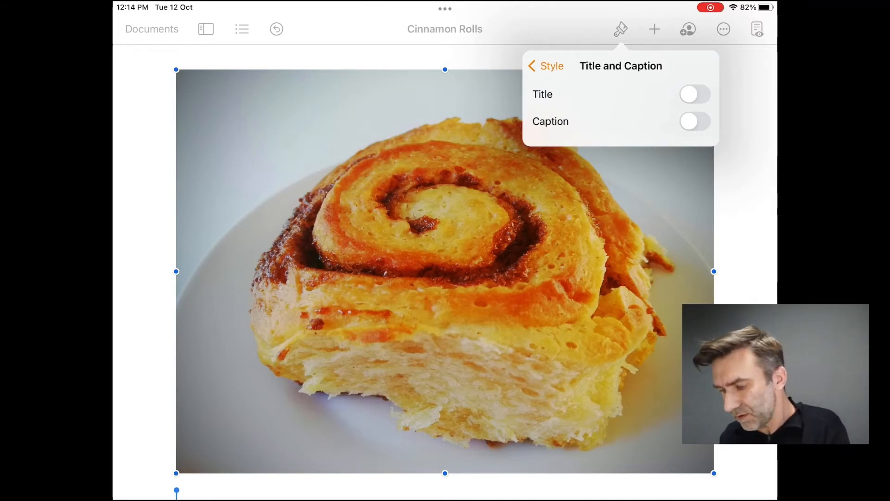
pyautogui.click(694, 94)
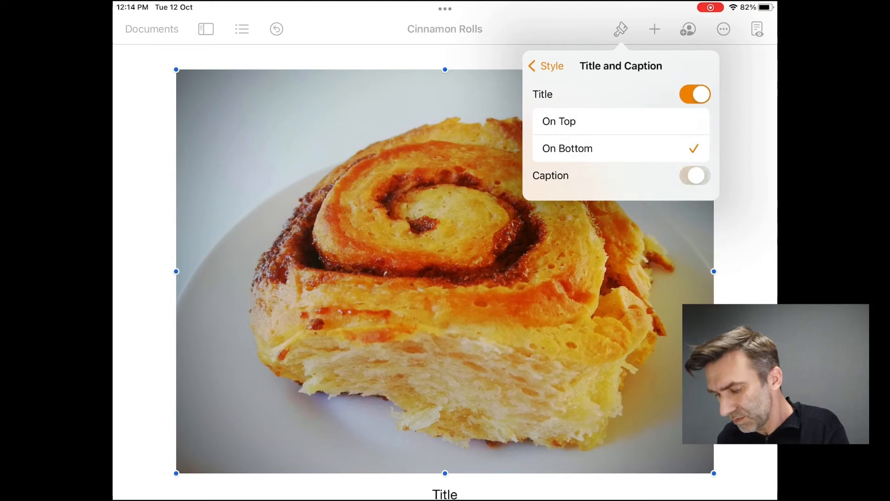
pyautogui.click(695, 175)
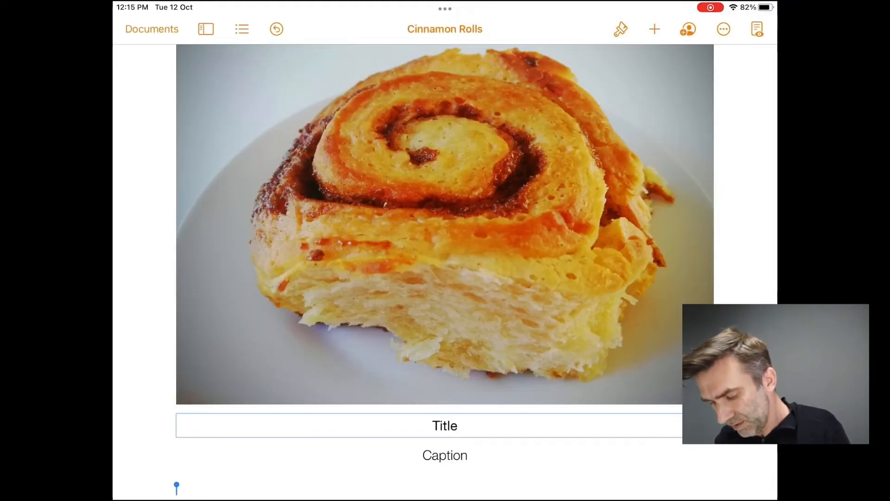
# Step: Type 'Cinnamon Roll' into the photo's title using the suggestion bar
pyautogui.click(445, 425)
pyautogui.write('Cin')
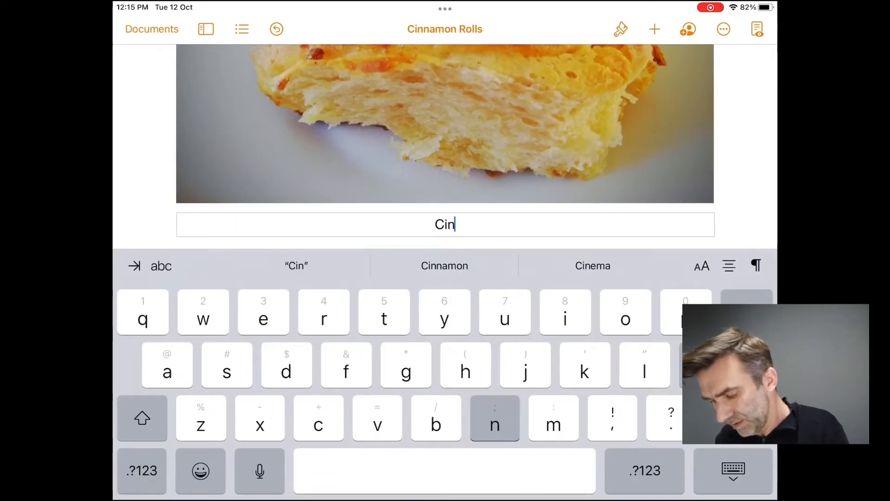
pyautogui.click(444, 265)
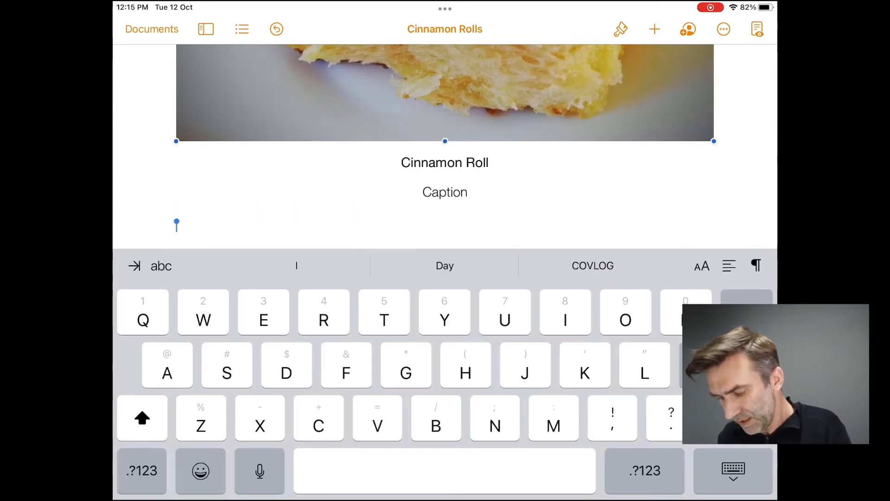
pyautogui.click(445, 91)
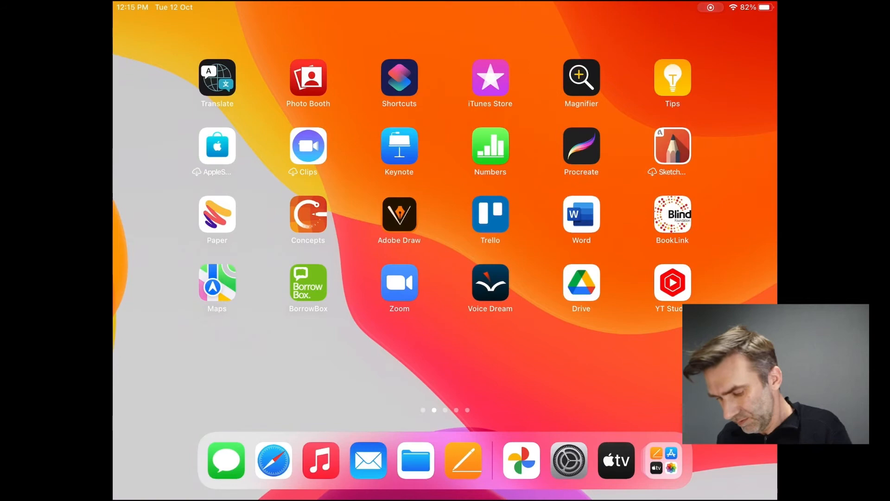
pyautogui.click(464, 460)
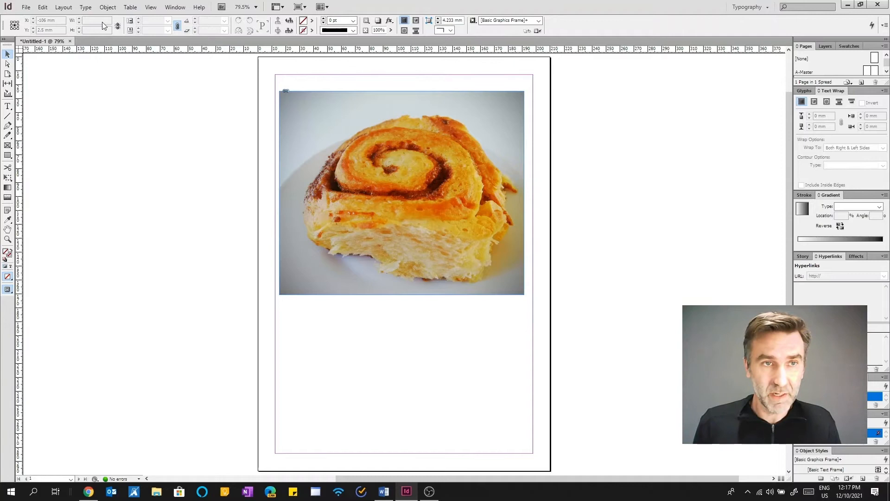
# Step: Open Object Export Options for the cinnamon roll photo in InDesign
pyautogui.click(107, 7)
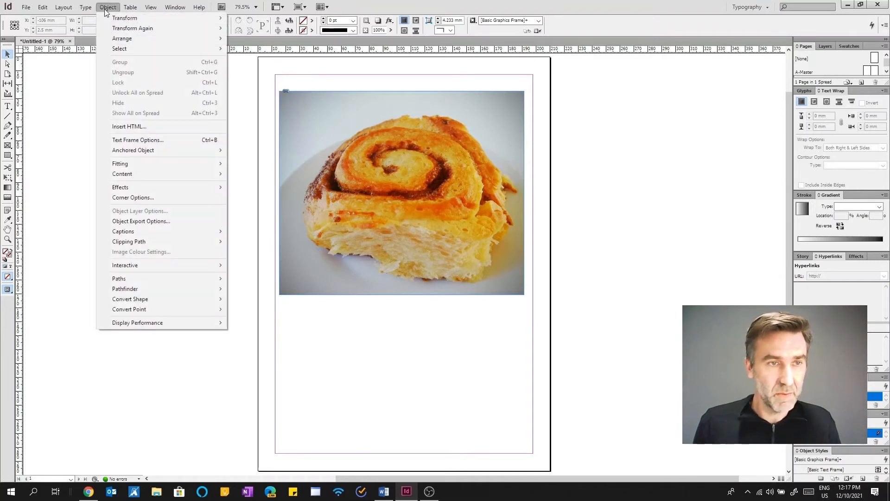
pyautogui.moveTo(140, 221)
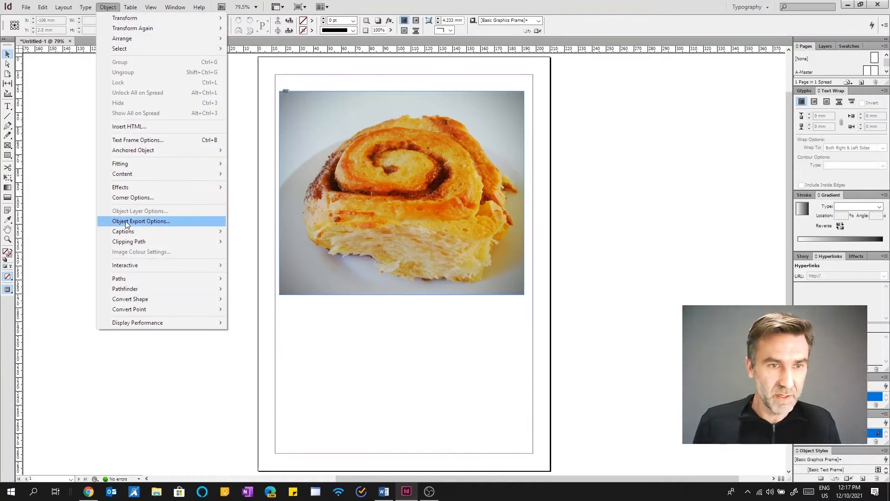
pyautogui.moveTo(122, 231)
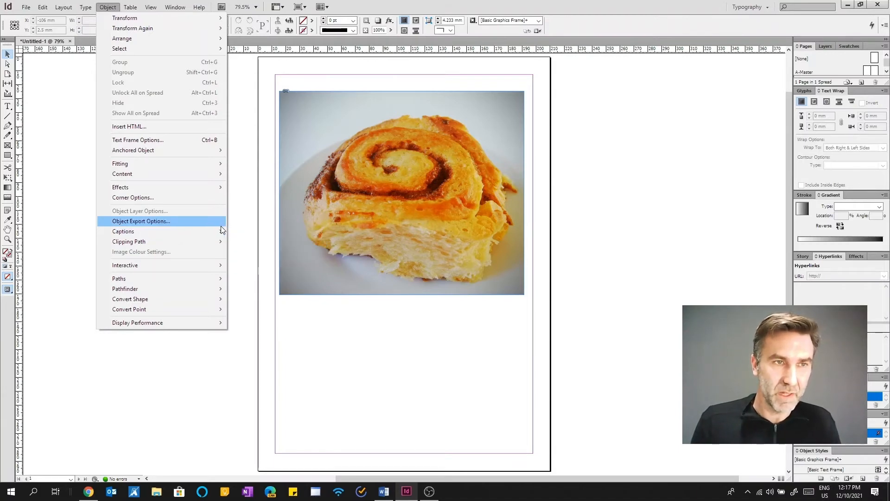
pyautogui.moveTo(221, 230)
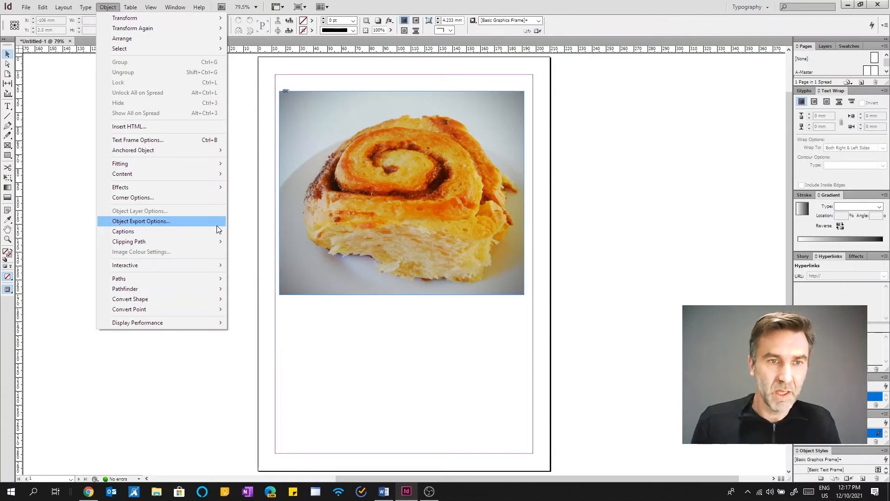
pyautogui.moveTo(191, 228)
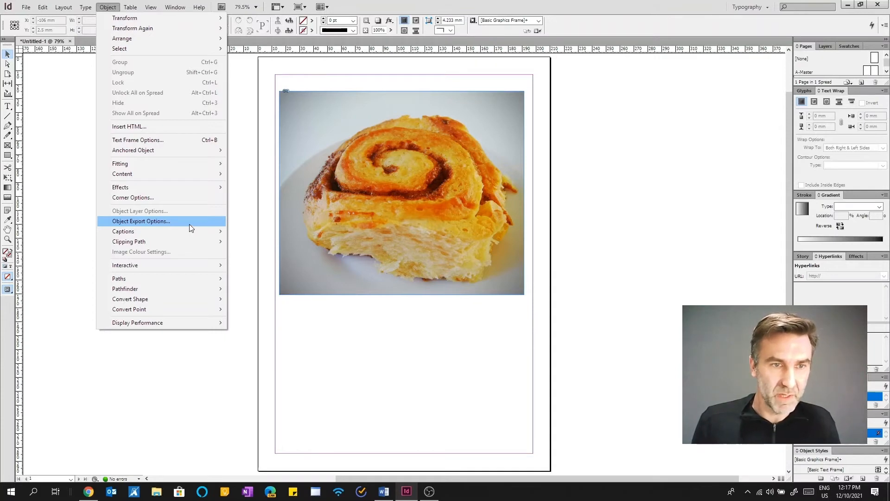
pyautogui.click(141, 220)
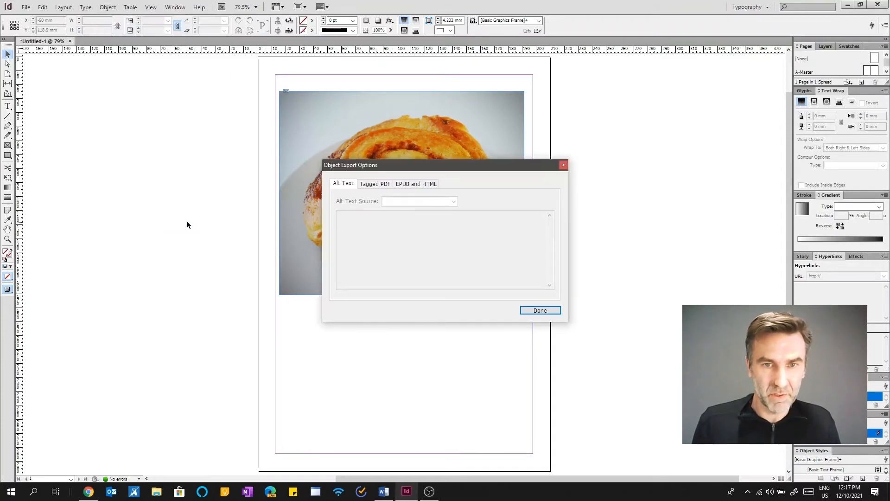
# Step: Select the photo and open the Alt Text Source dropdown, currently From Structure
pyautogui.click(419, 200)
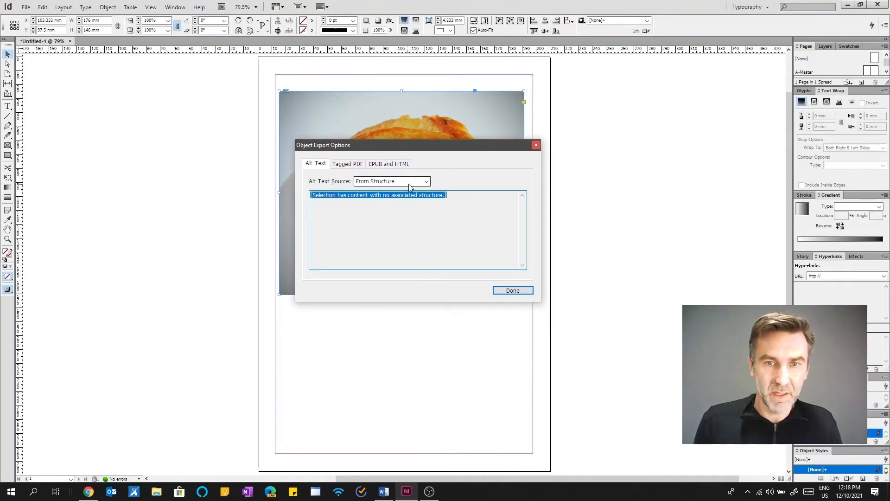
pyautogui.click(423, 180)
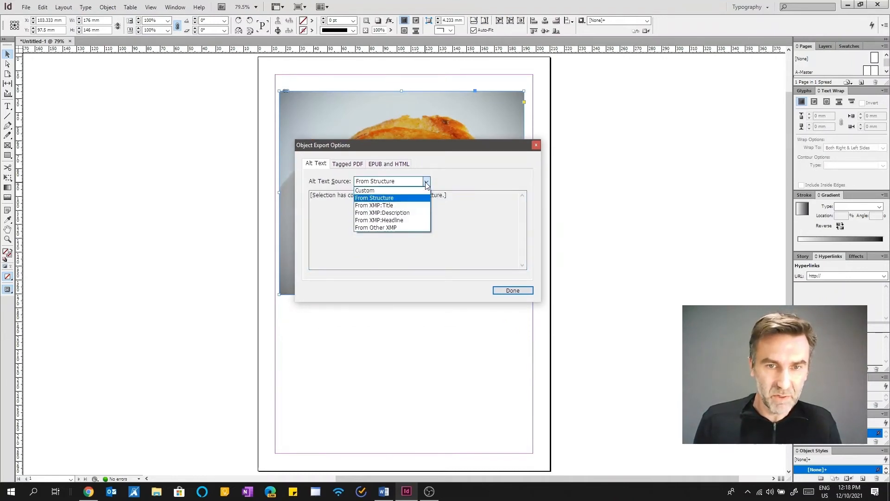
pyautogui.moveTo(374, 205)
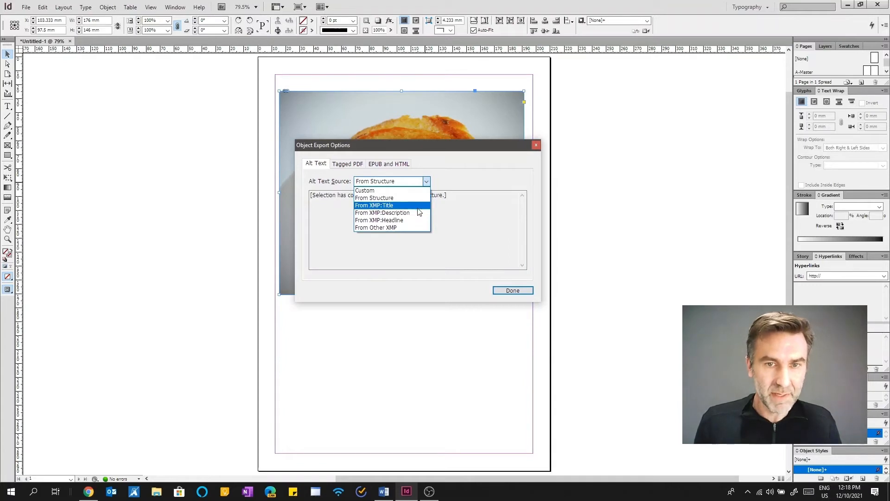
pyautogui.moveTo(412, 221)
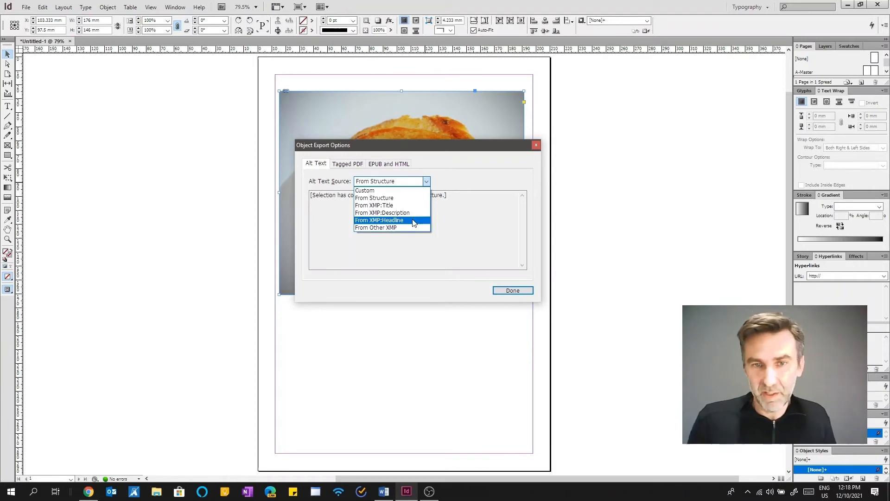
pyautogui.moveTo(365, 191)
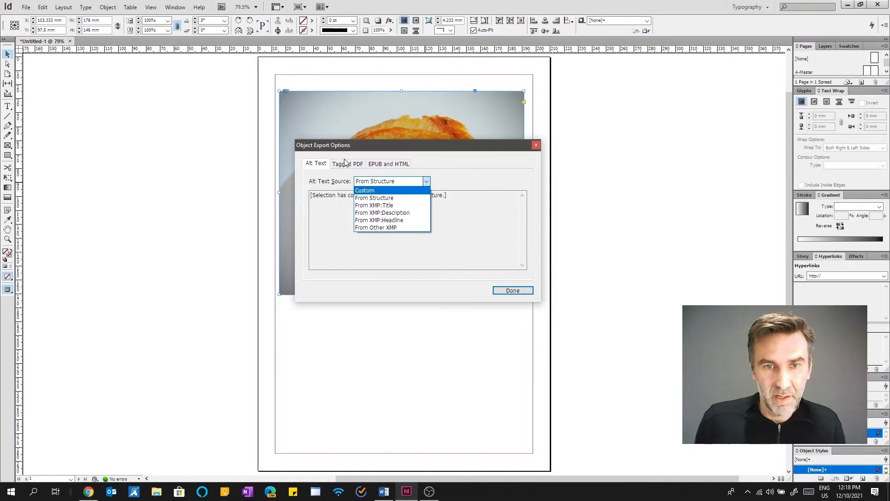
# Step: Set the photo's Tagged PDF Actual Text Source to Custom 'Cinnamon Roll' and click Done
pyautogui.click(347, 163)
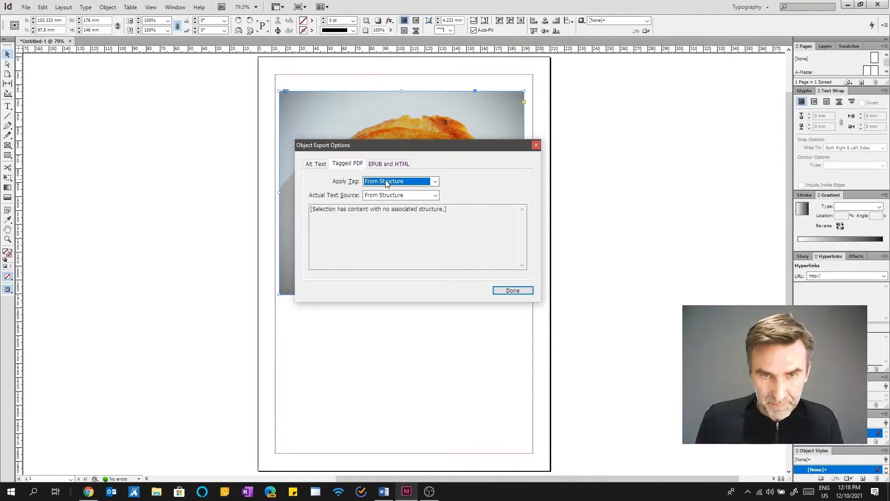
pyautogui.click(401, 195)
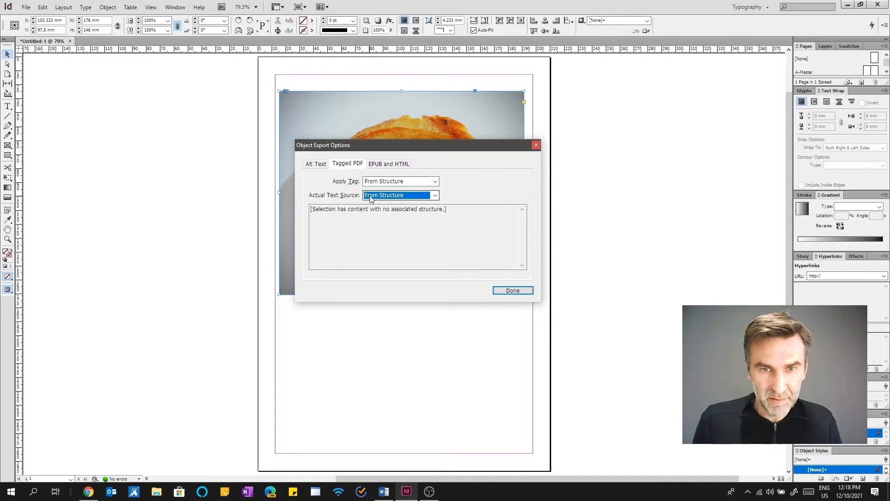
pyautogui.click(400, 195)
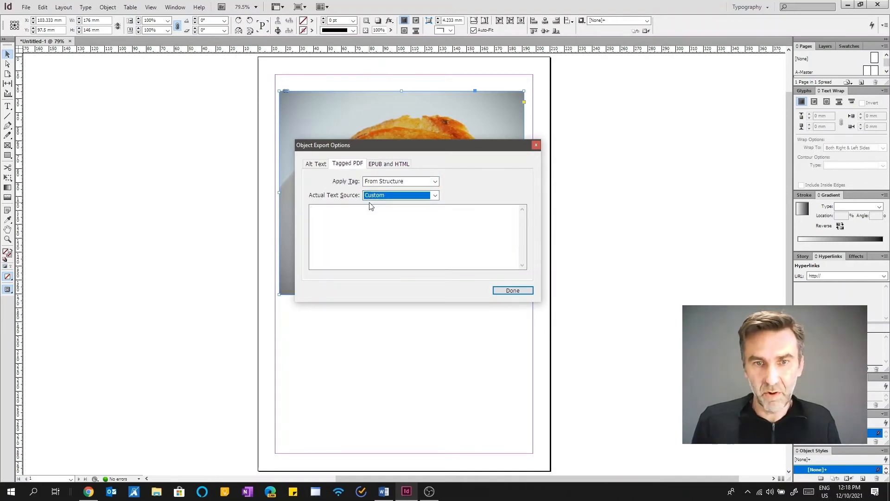
pyautogui.click(389, 164)
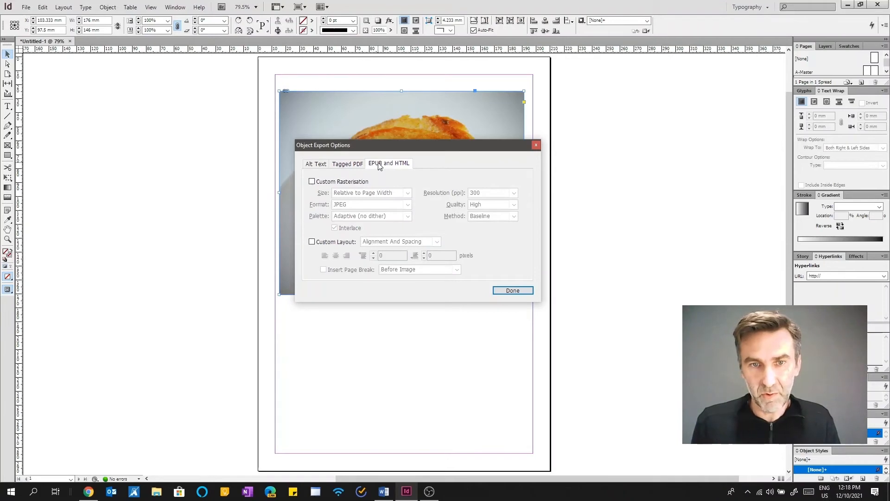
pyautogui.click(347, 163)
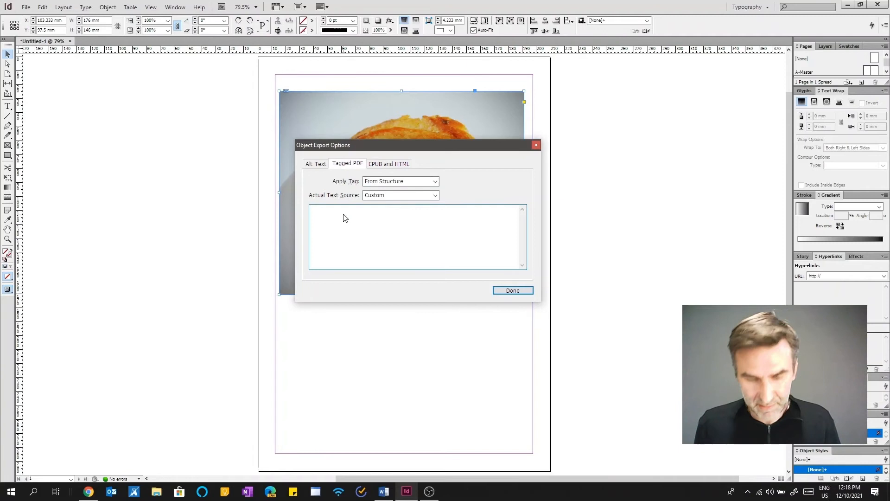
pyautogui.write('Cinnamon')
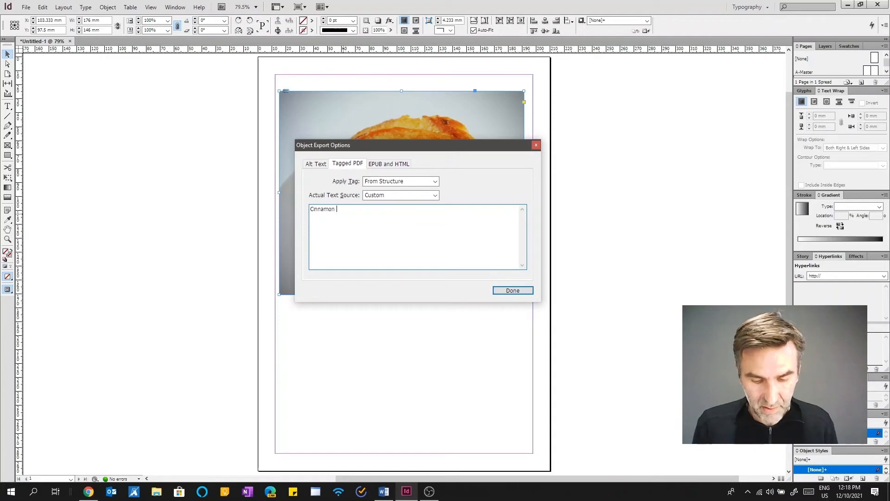
pyautogui.write('Roll')
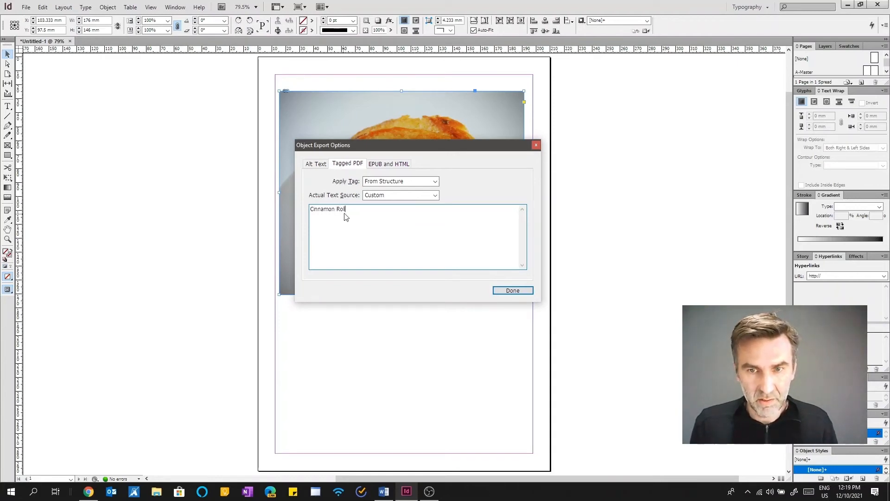
pyautogui.click(511, 290)
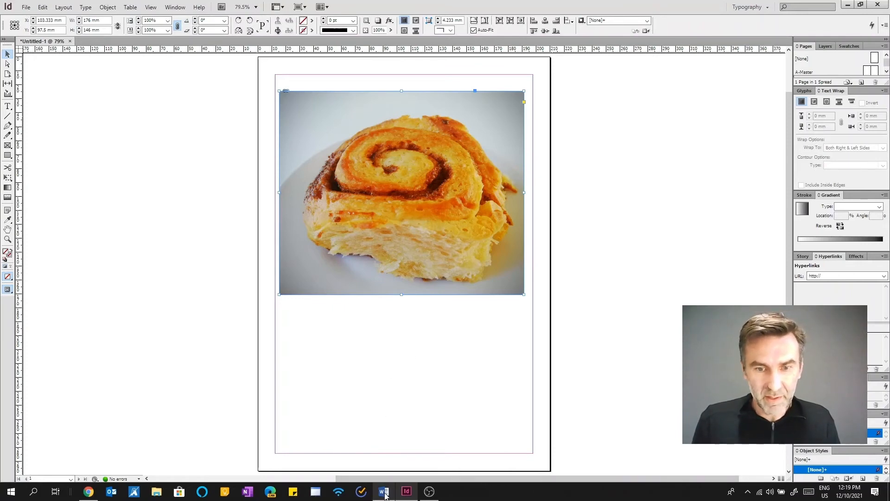
# Step: Open Format Picture on the photo in Word, showing the Layout & Properties Alt Text fields
pyautogui.click(384, 491)
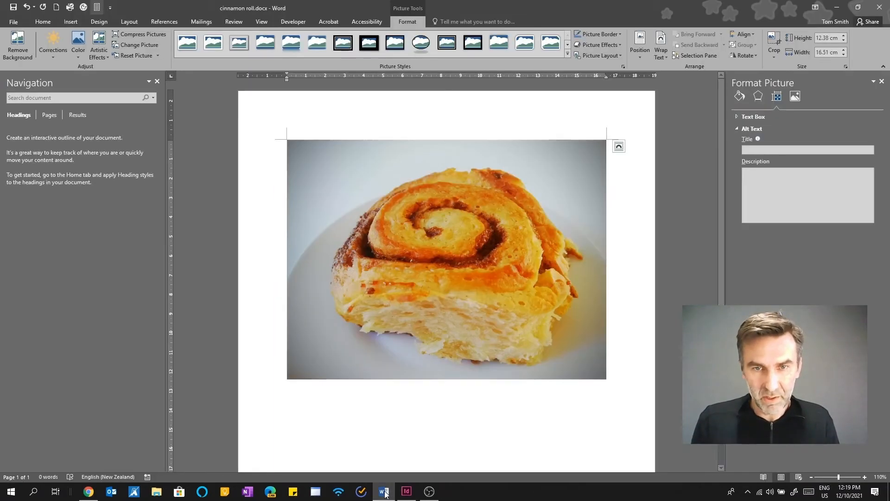
pyautogui.click(404, 345)
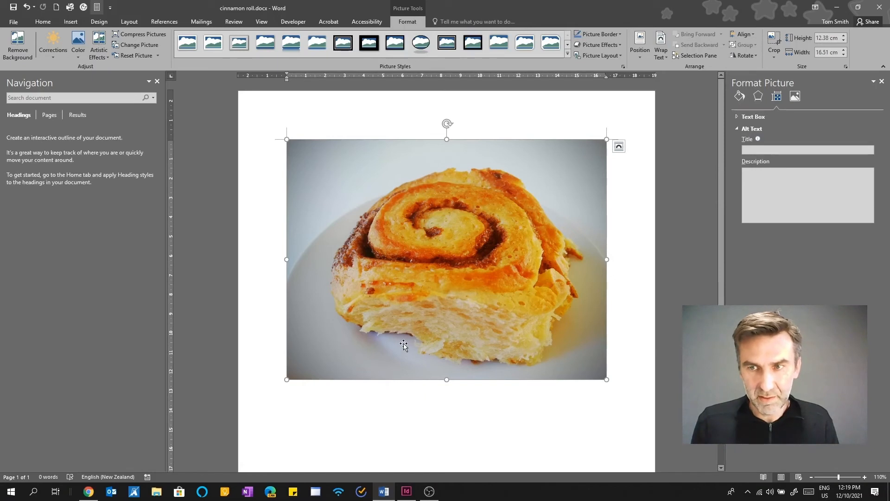
pyautogui.moveTo(503, 204)
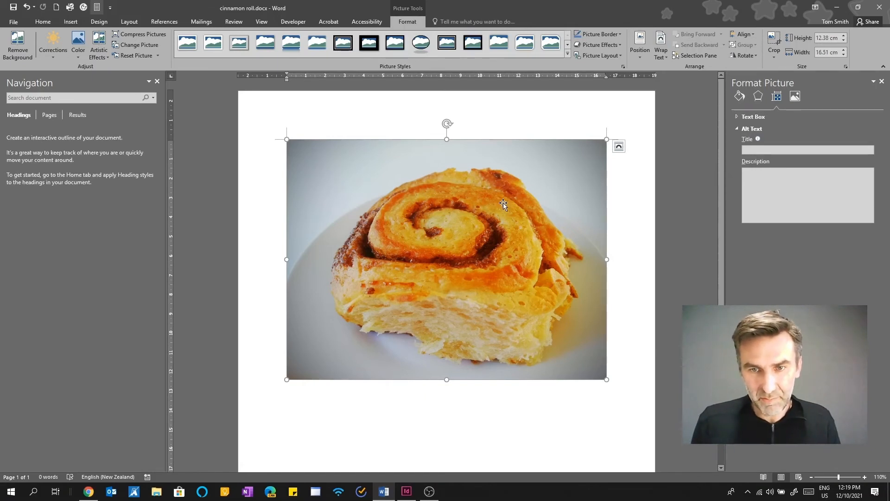
pyautogui.rightClick(503, 204)
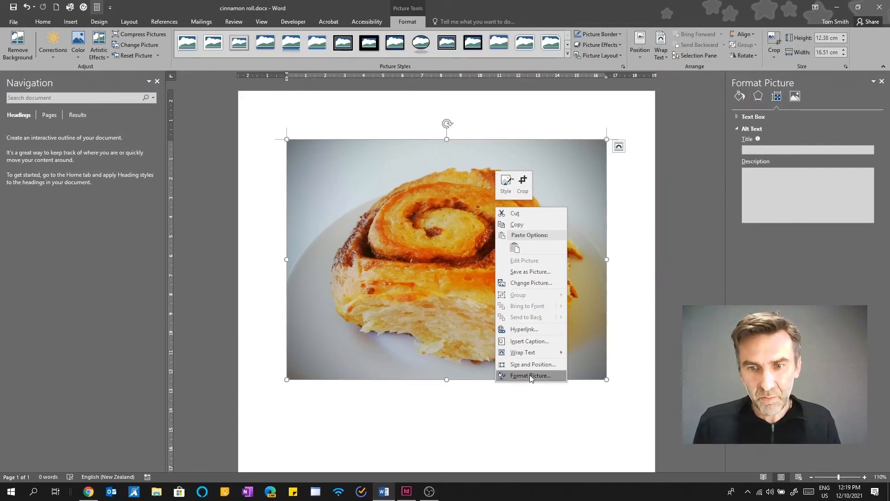
pyautogui.click(529, 375)
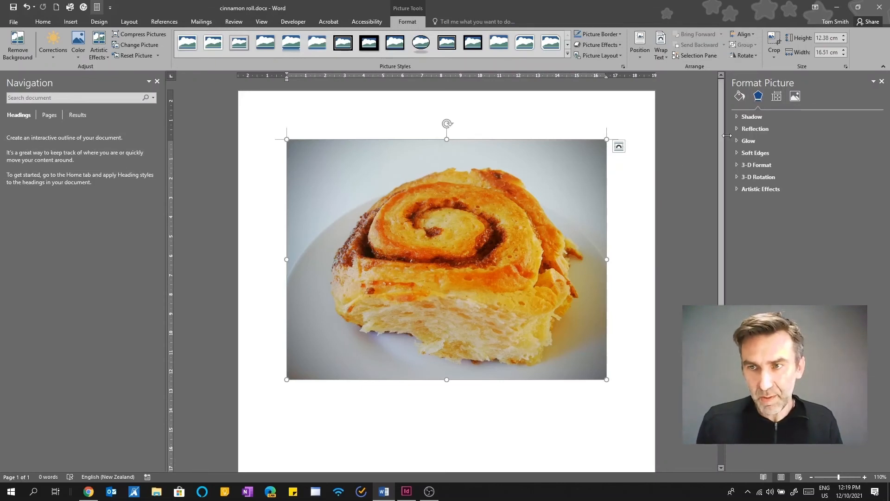
pyautogui.click(795, 96)
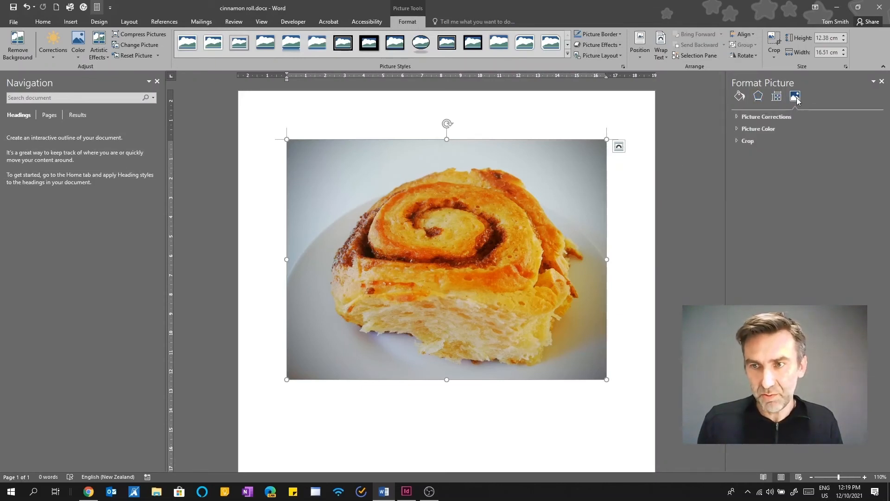
pyautogui.click(777, 96)
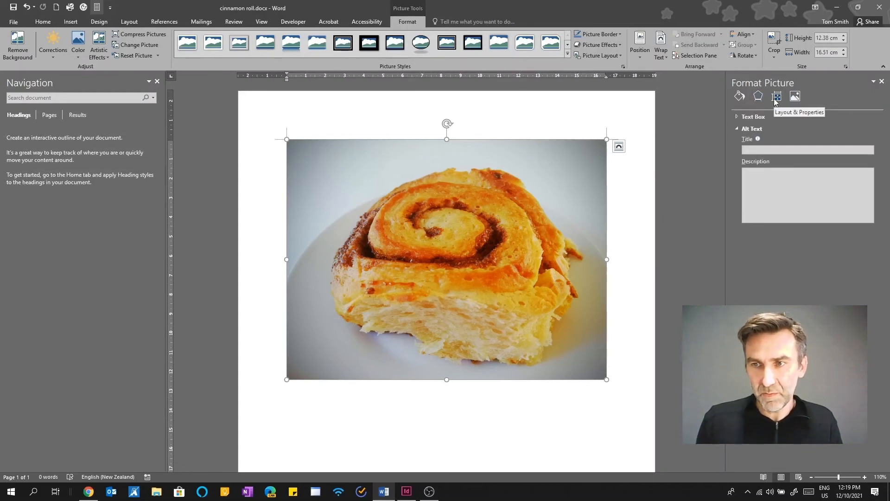
pyautogui.moveTo(761, 171)
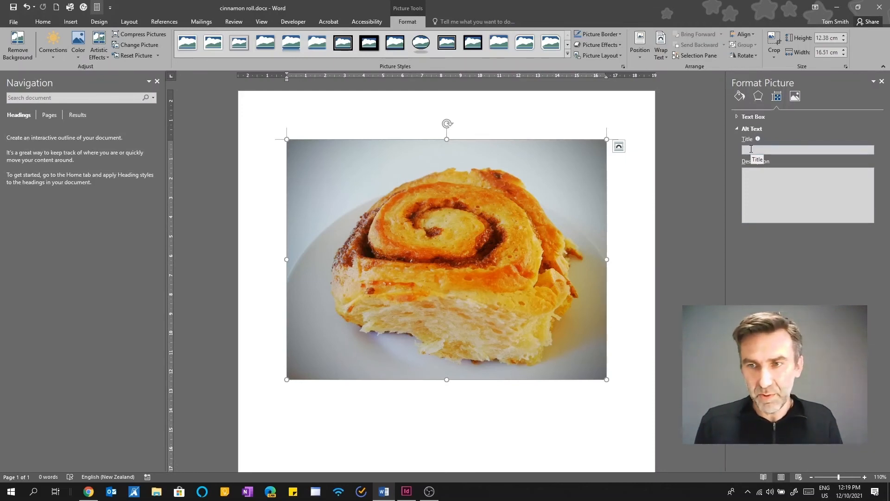
# Step: Enter alt text title 'Cinnamon Roll' and description 'Lion roars' for the photo
pyautogui.write('c')
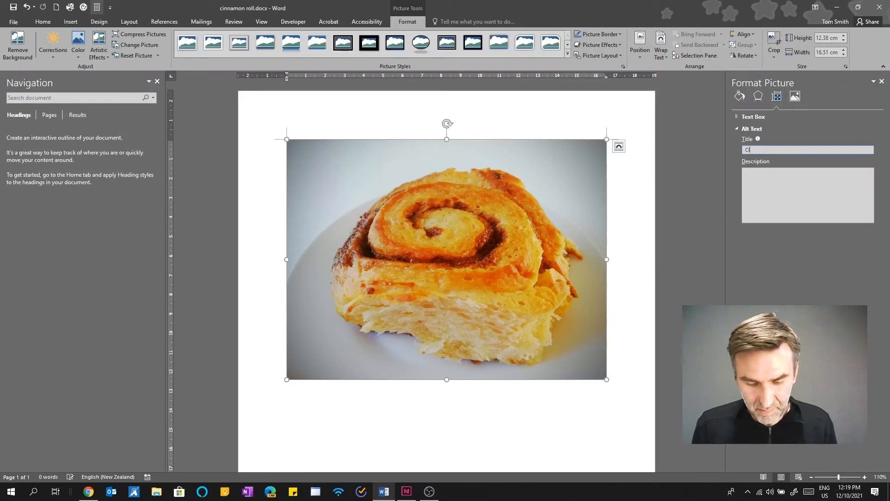
pyautogui.write('Cinnamon')
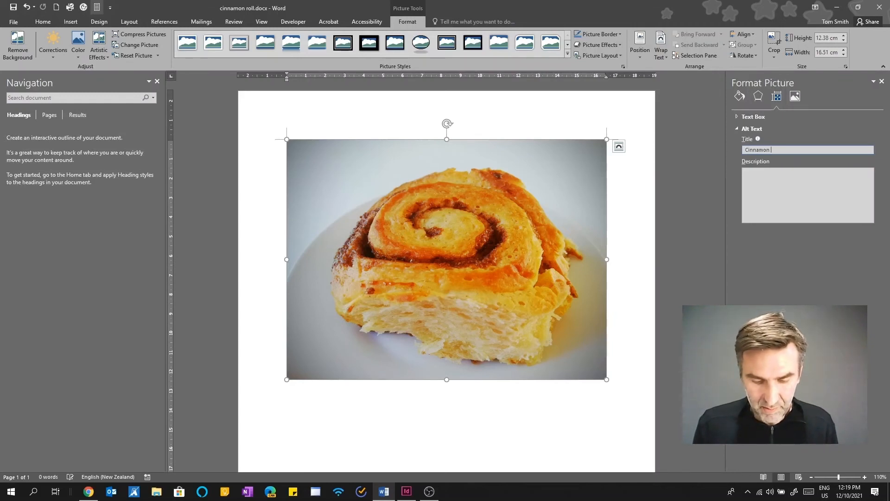
pyautogui.write('Roll')
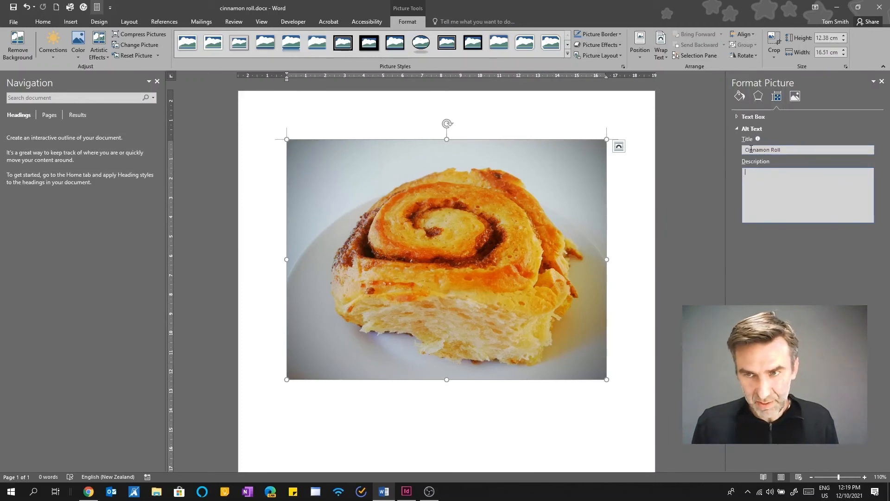
pyautogui.write('Lion')
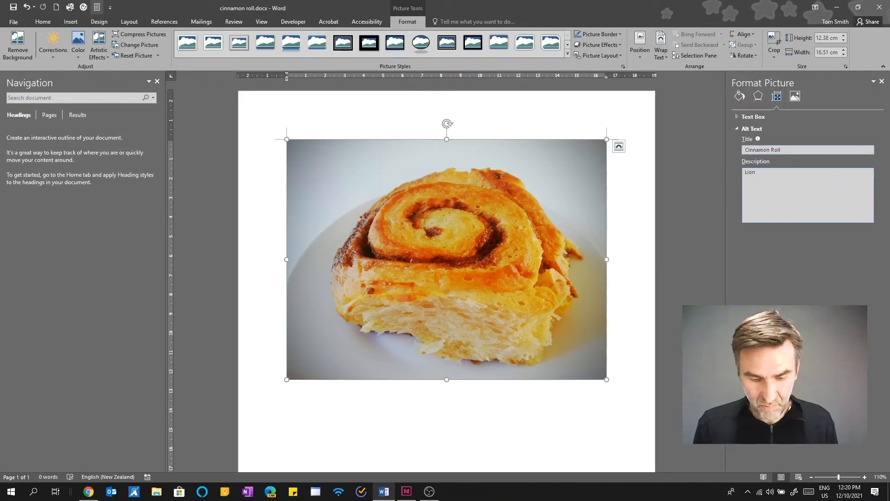
pyautogui.write('roar')
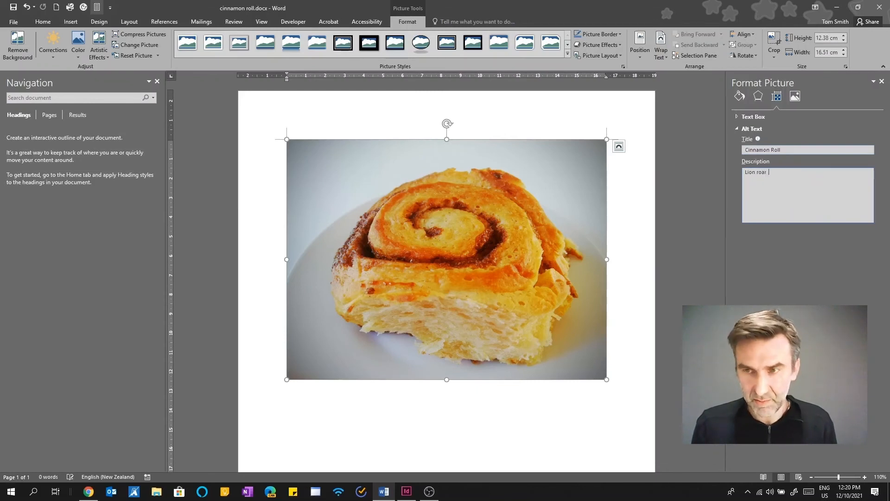
pyautogui.write('s')
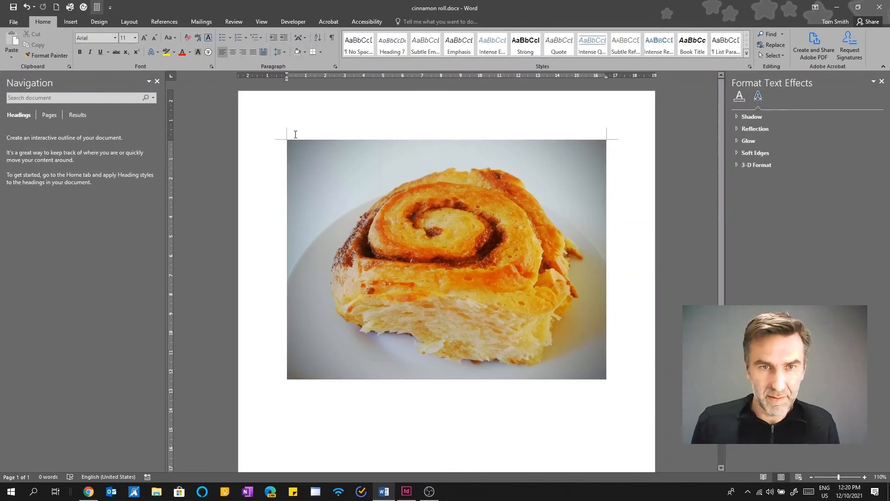
# Step: Launch NVDA from Start, dismiss its welcome dialog, and select the Word photo
pyautogui.click(8, 491)
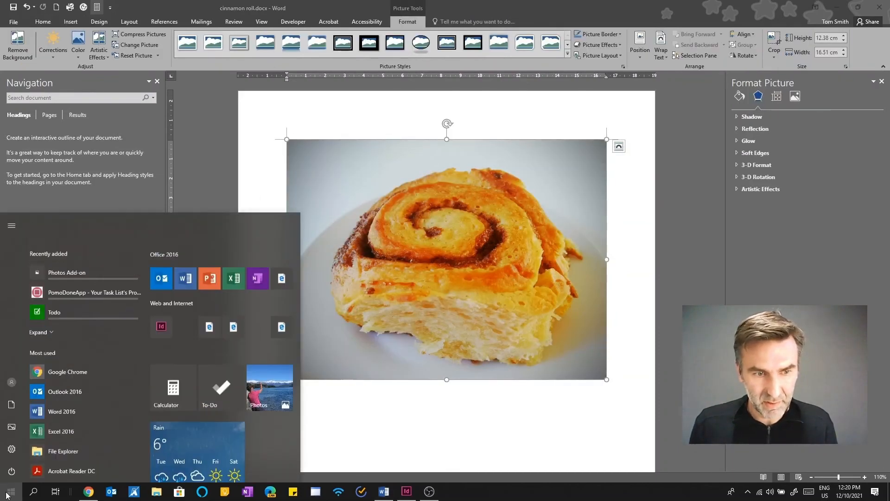
pyautogui.write('nvda')
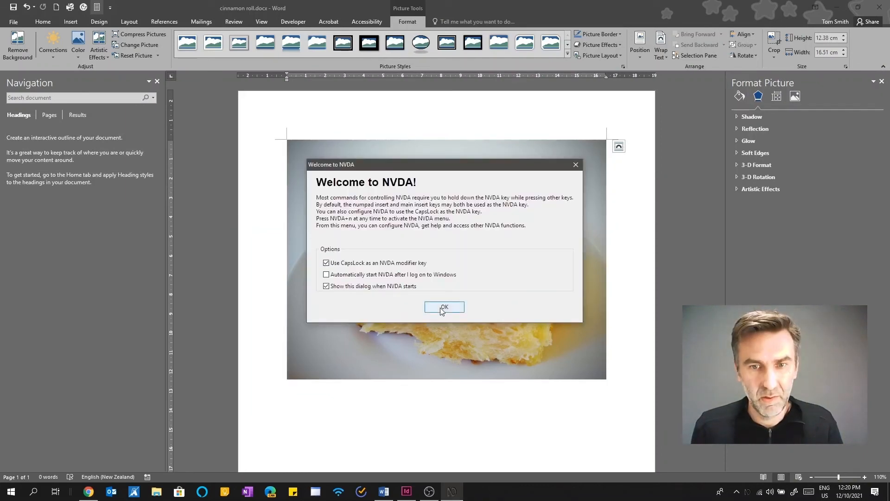
pyautogui.click(445, 306)
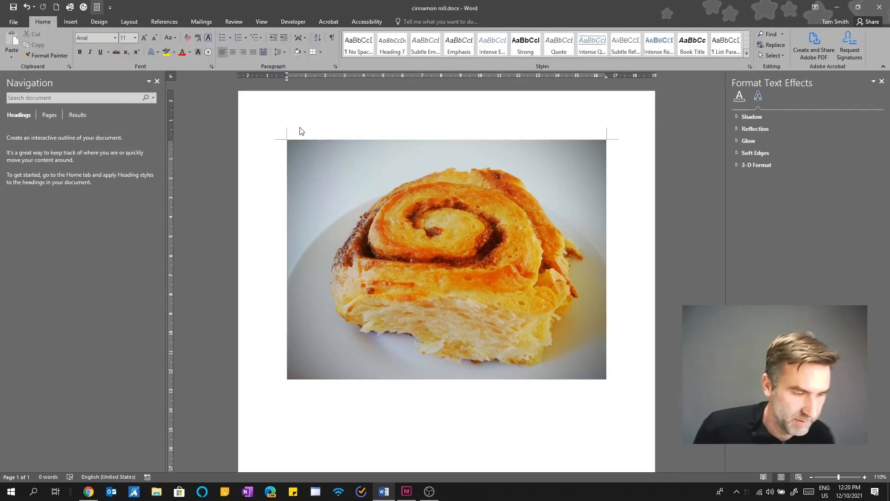
pyautogui.click(446, 259)
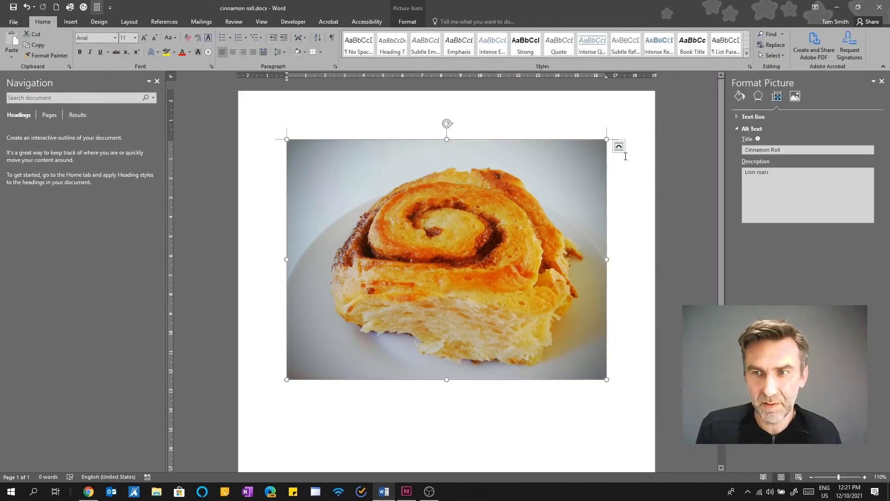